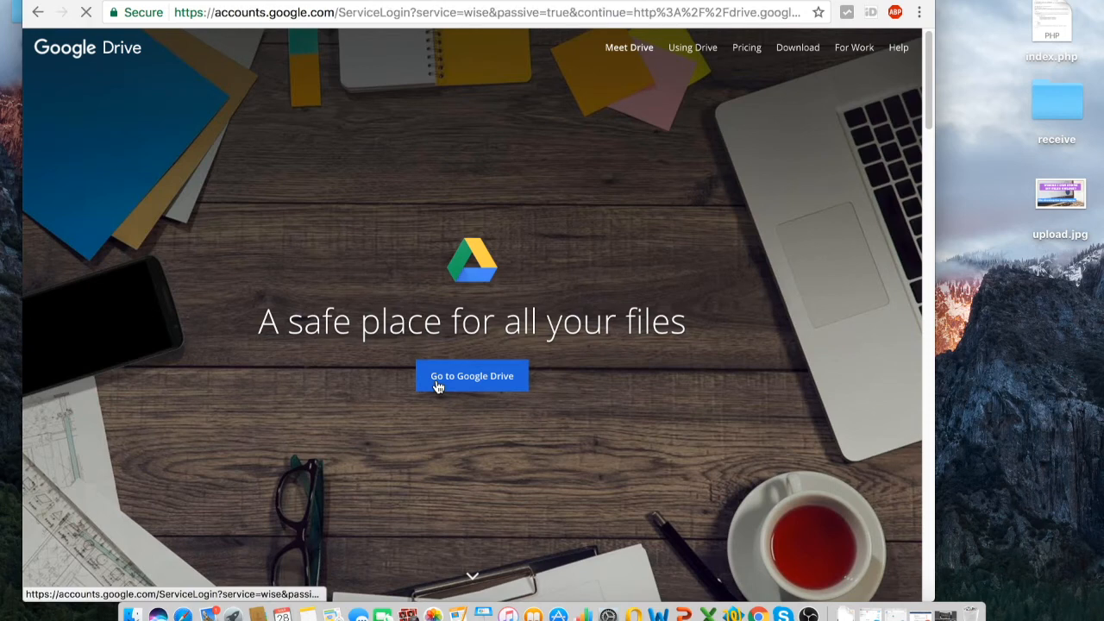
Go to Google Drive and sign in to the account with its password
{"action": "left_click", "coordinate": [472, 375]}
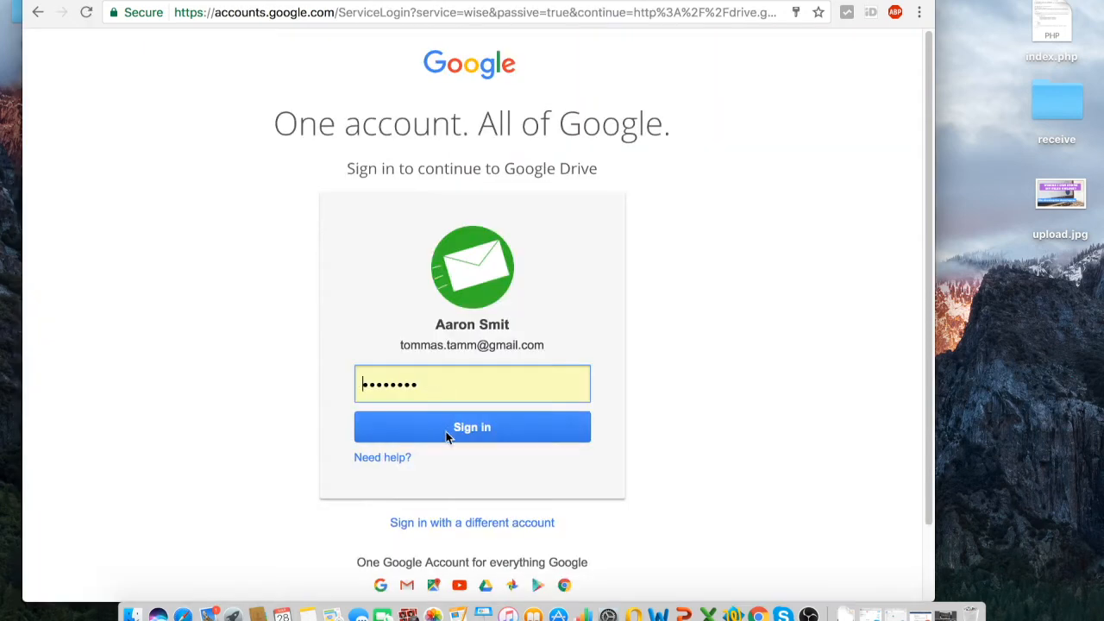
{"action": "left_click", "coordinate": [471, 427]}
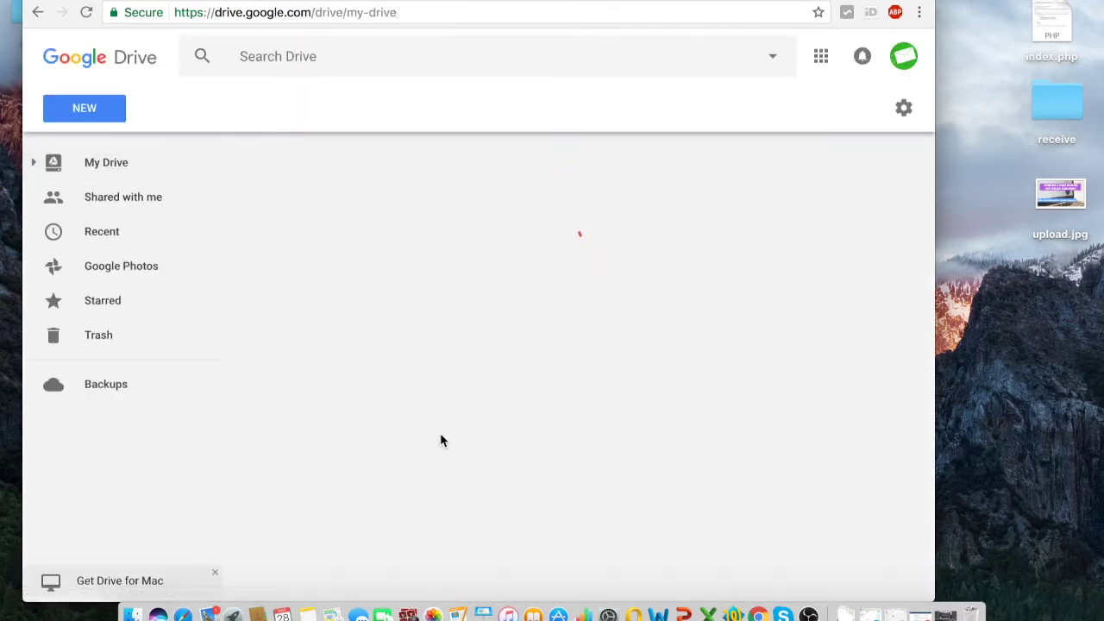
{"action": "left_click", "coordinate": [106, 162]}
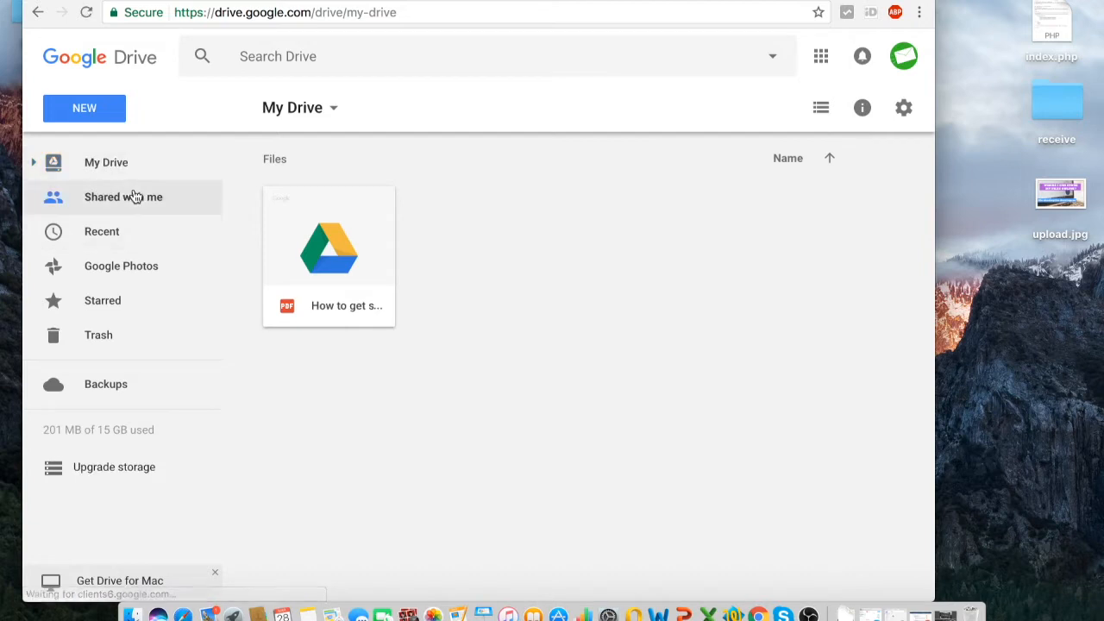
{"action": "left_click", "coordinate": [124, 196]}
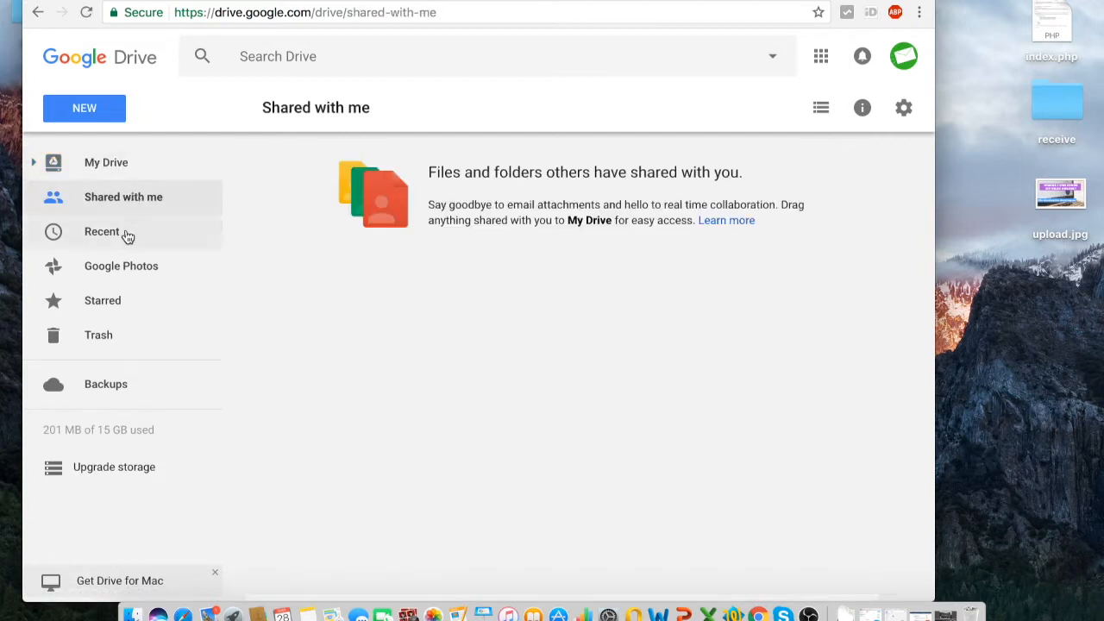
{"action": "left_click", "coordinate": [102, 231]}
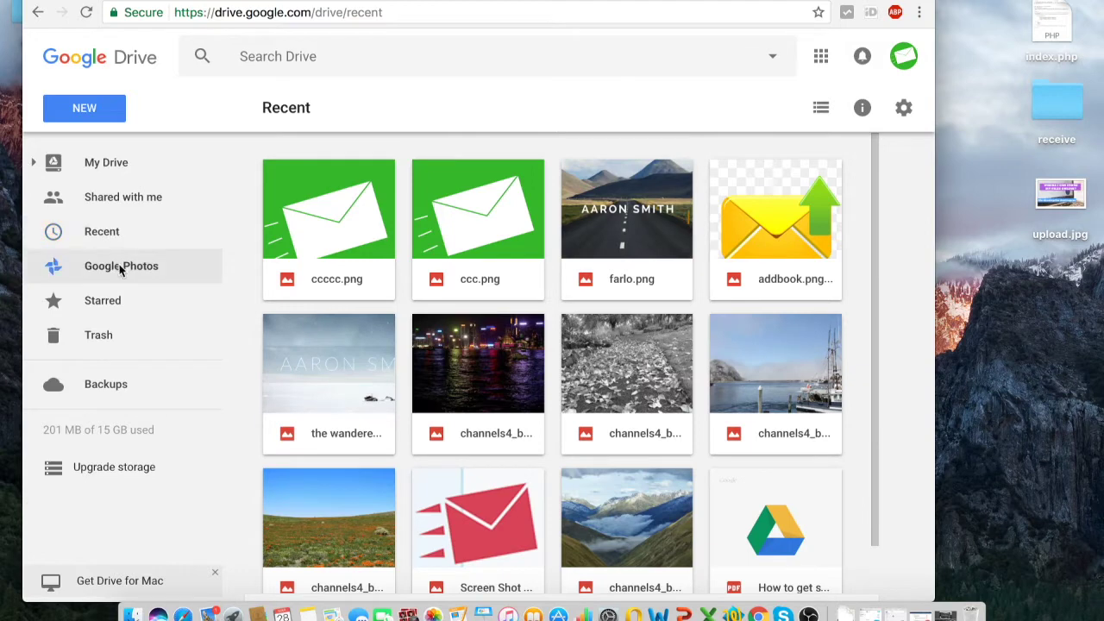
{"action": "left_click", "coordinate": [120, 265]}
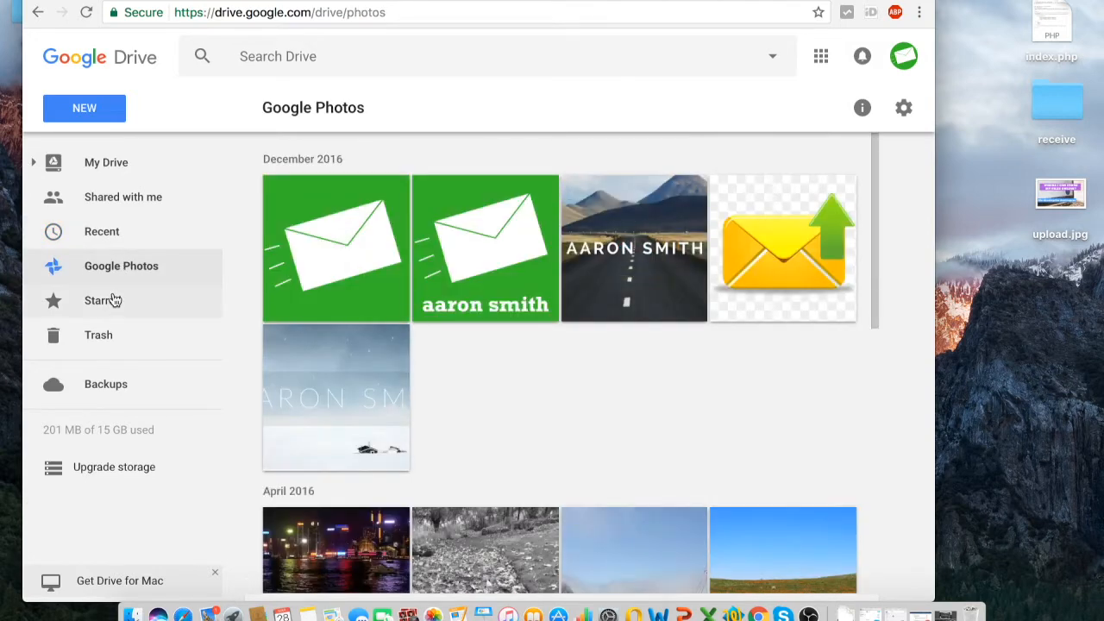
{"action": "left_click", "coordinate": [103, 300]}
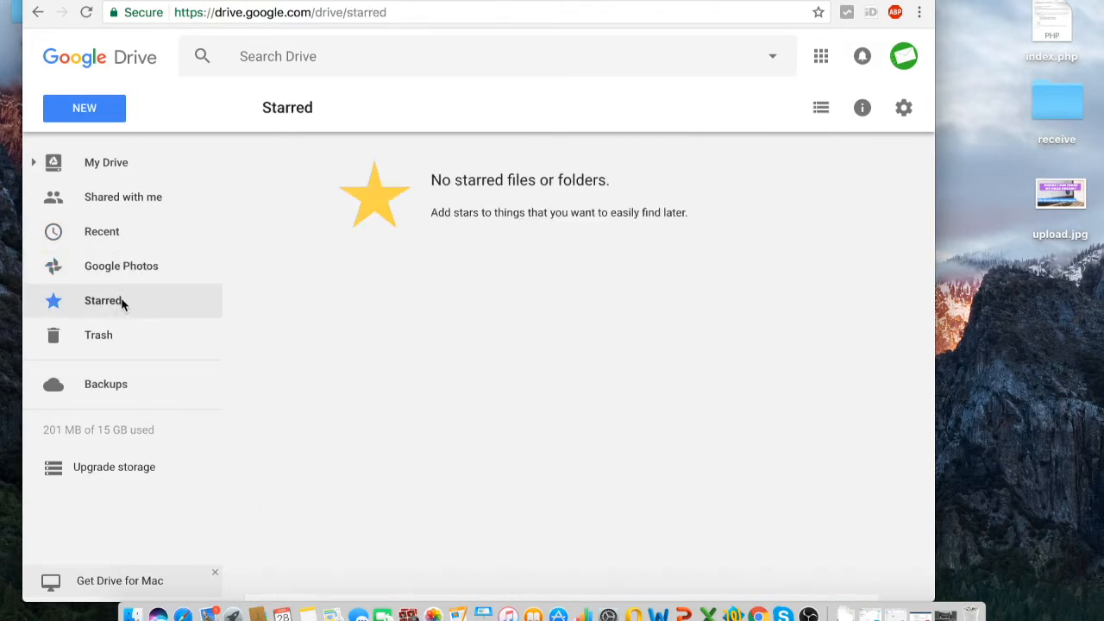
{"action": "mouse_move", "coordinate": [122, 266]}
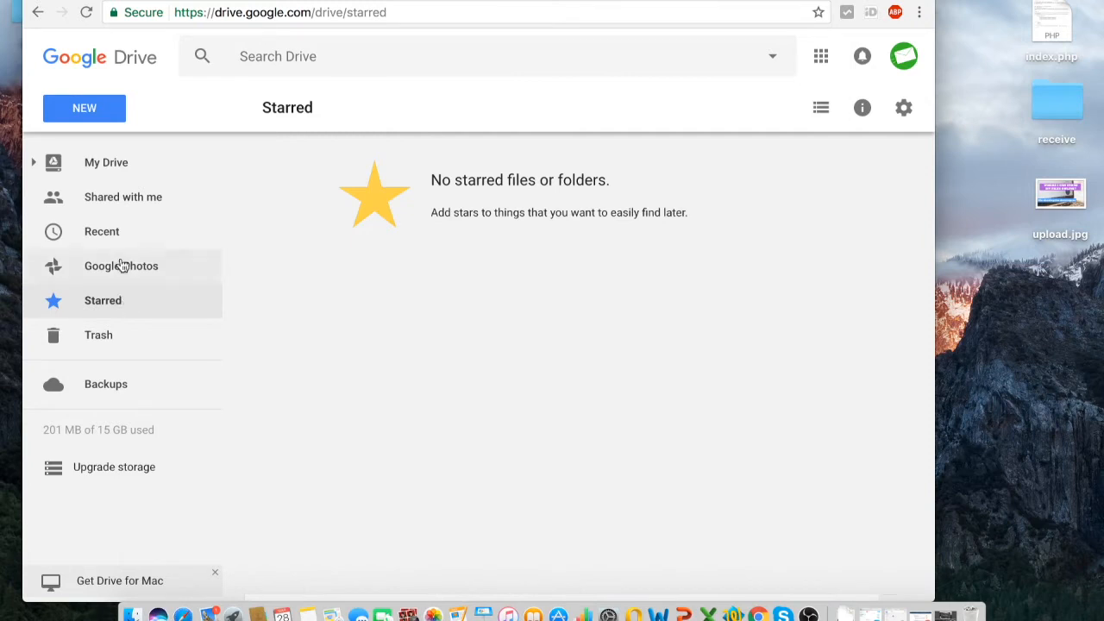
{"action": "left_click", "coordinate": [106, 162]}
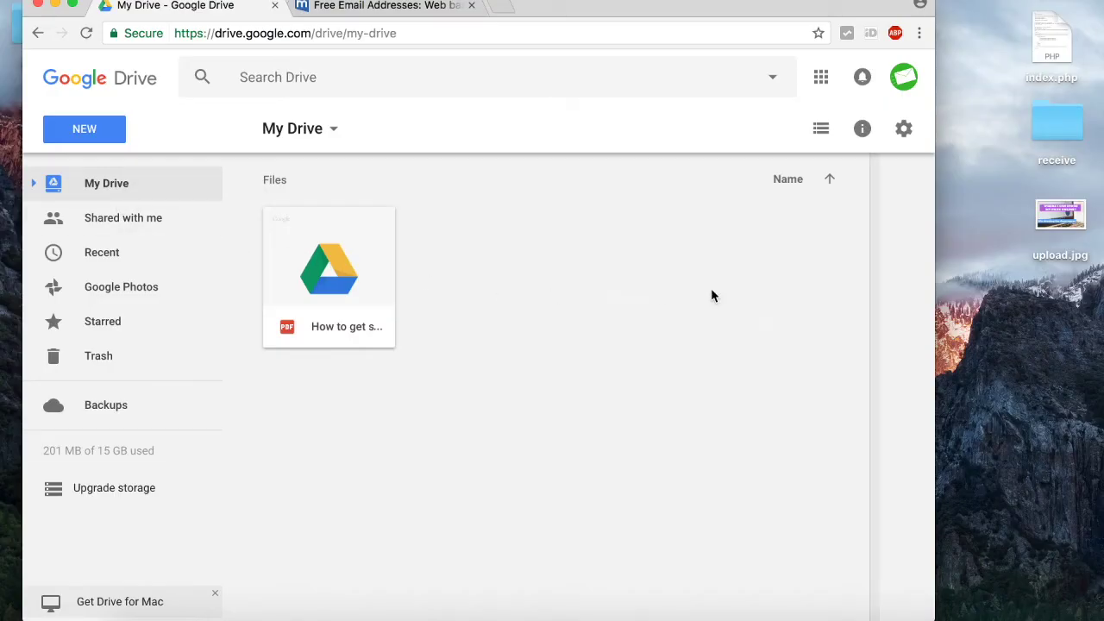
Drag the receive folder and upload.jpg into My Drive, view receive's five files, then return
{"action": "left_click_drag", "start_coordinate": [1056, 120], "coordinate": [624, 293]}
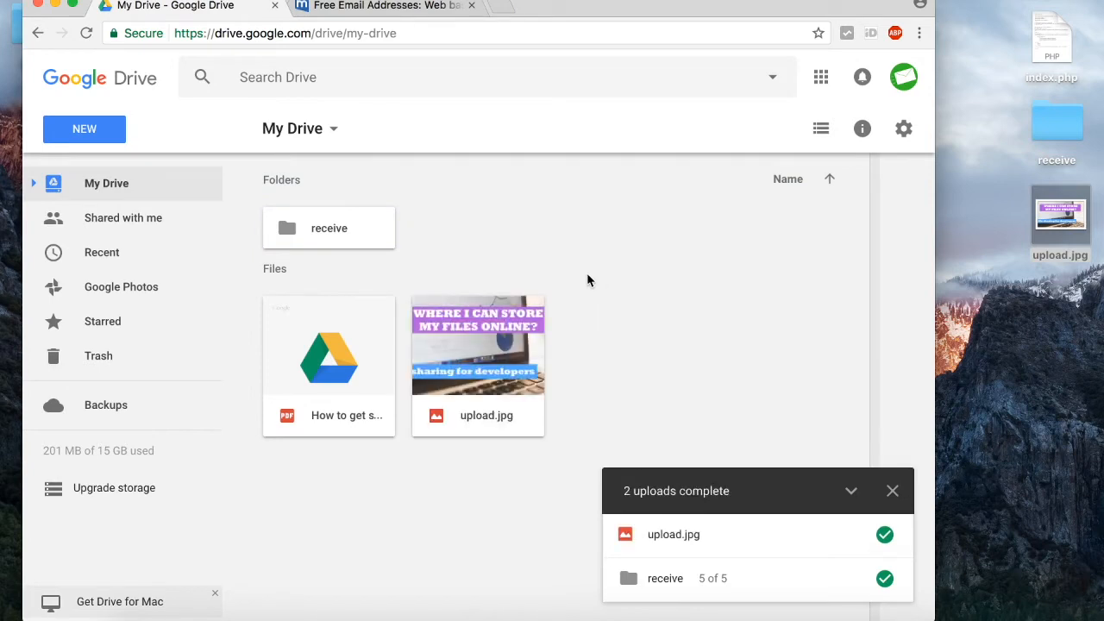
{"action": "mouse_move", "coordinate": [337, 245]}
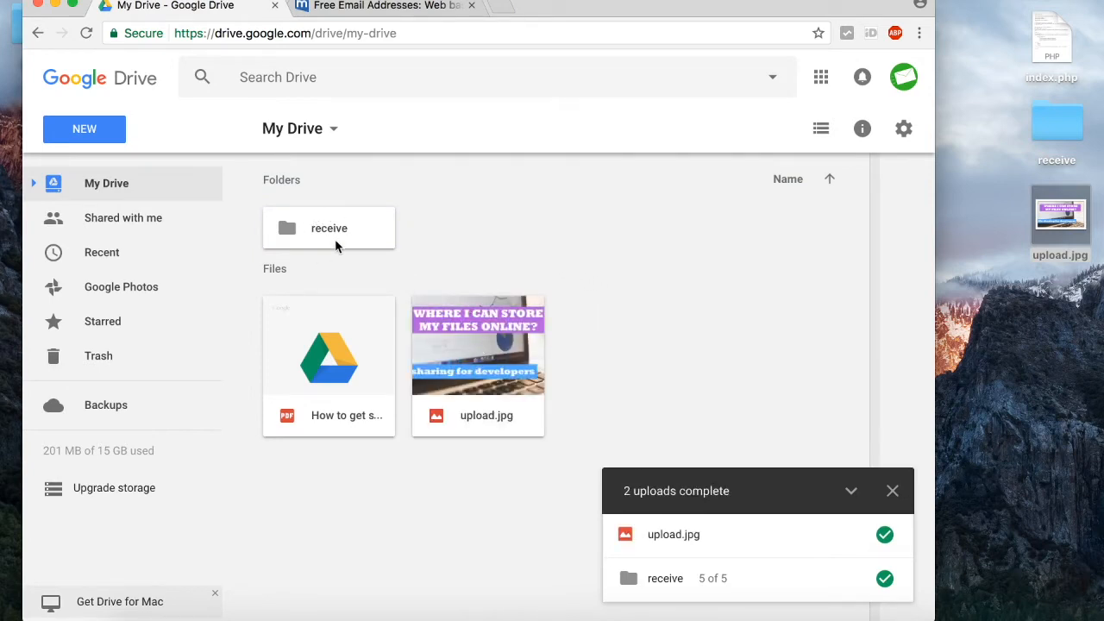
{"action": "double_click", "coordinate": [329, 228]}
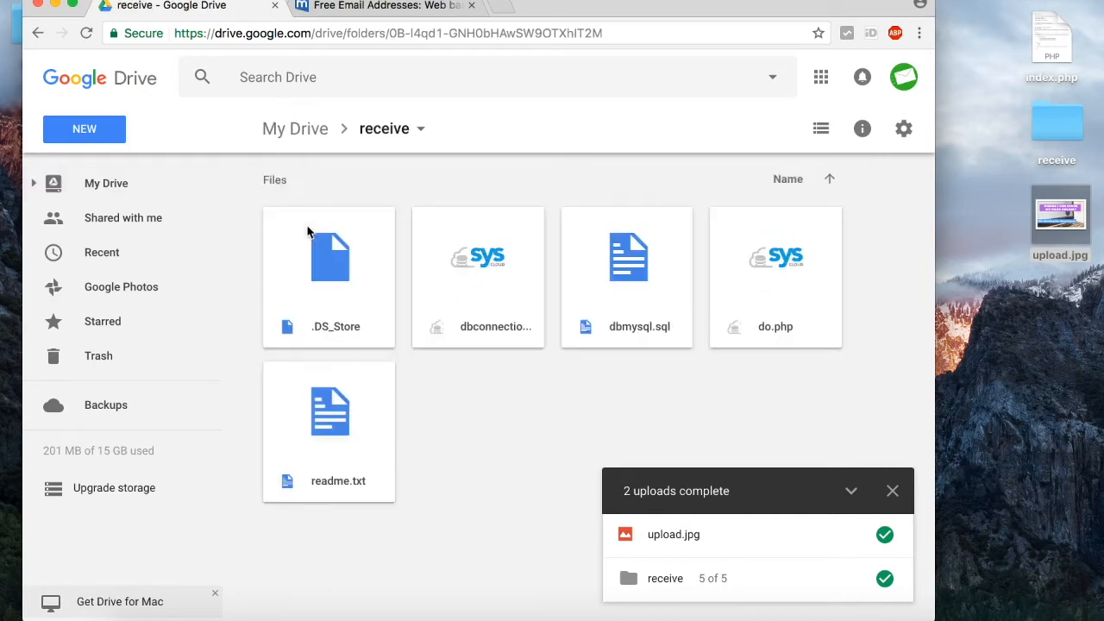
{"action": "mouse_move", "coordinate": [746, 203]}
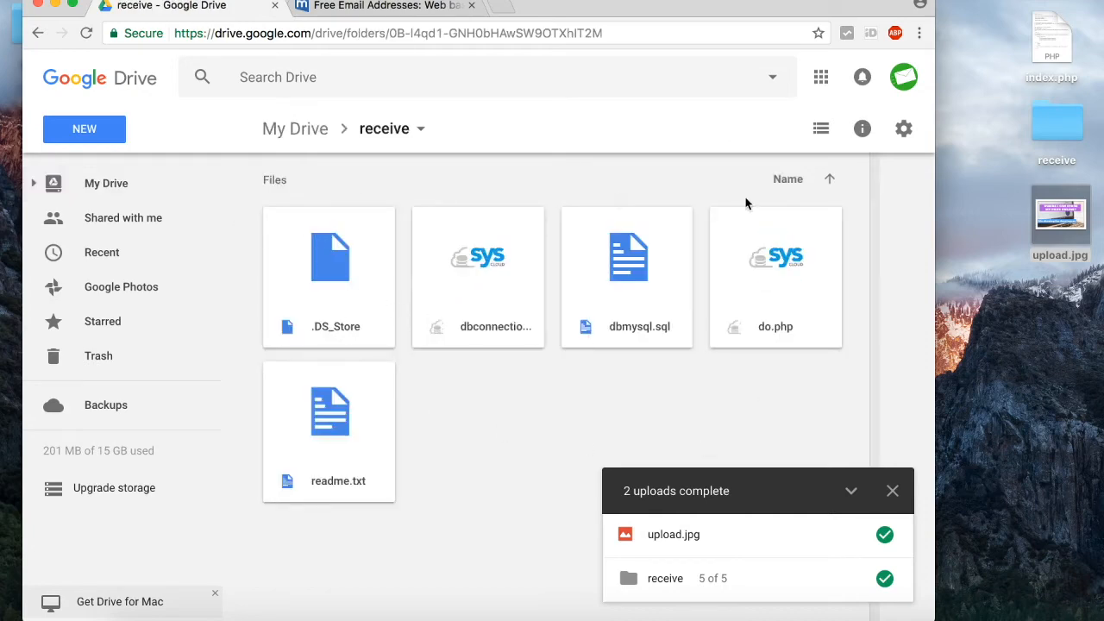
{"action": "left_click", "coordinate": [106, 183]}
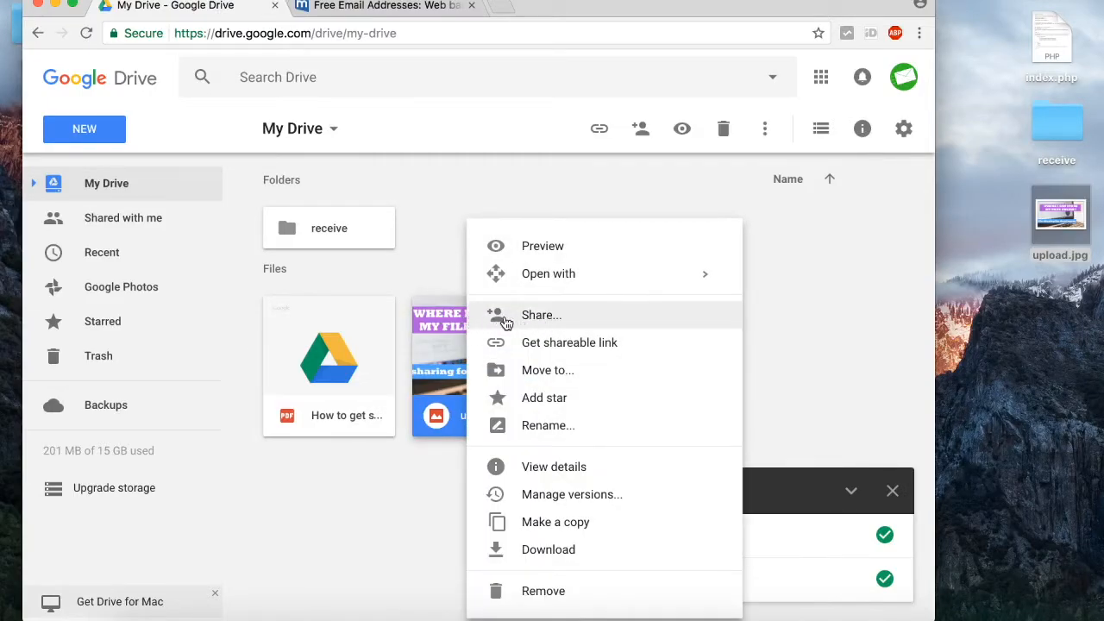
Share upload.jpg with the pasted mail.com address, accept the no-Google-account warning, then view the mail.com inbox
{"action": "left_click", "coordinate": [569, 320]}
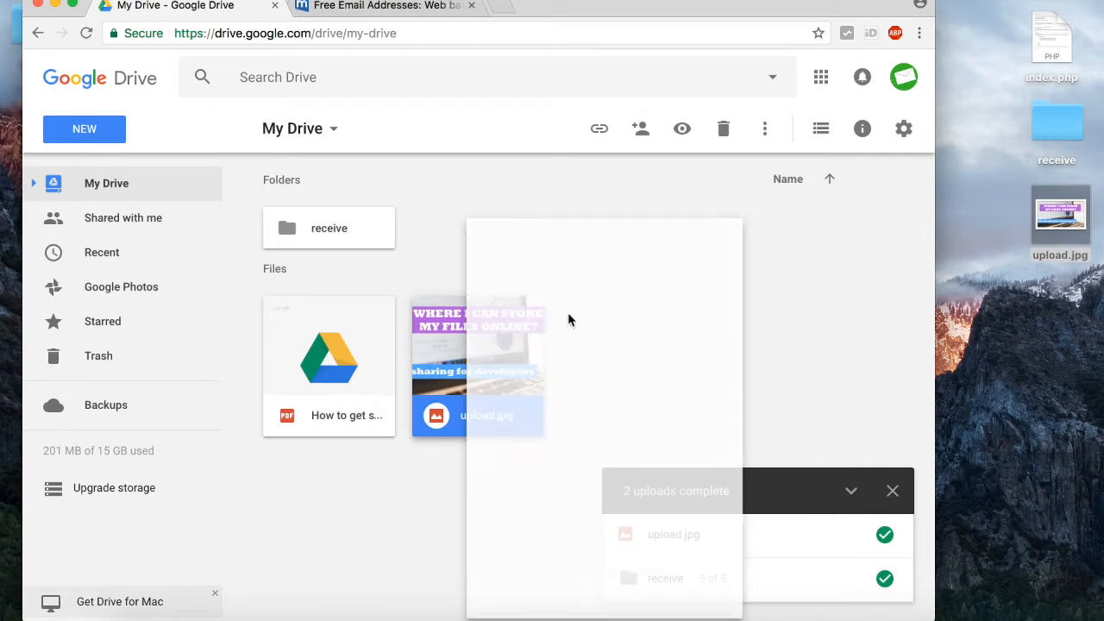
{"action": "left_click", "coordinate": [639, 128]}
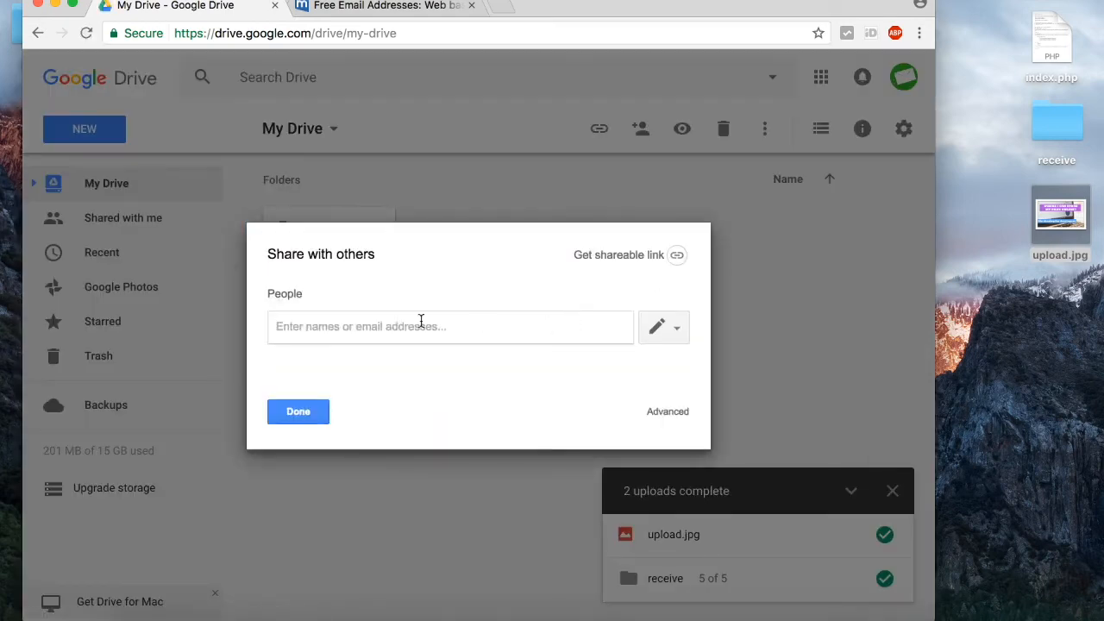
{"action": "right_click", "coordinate": [422, 326]}
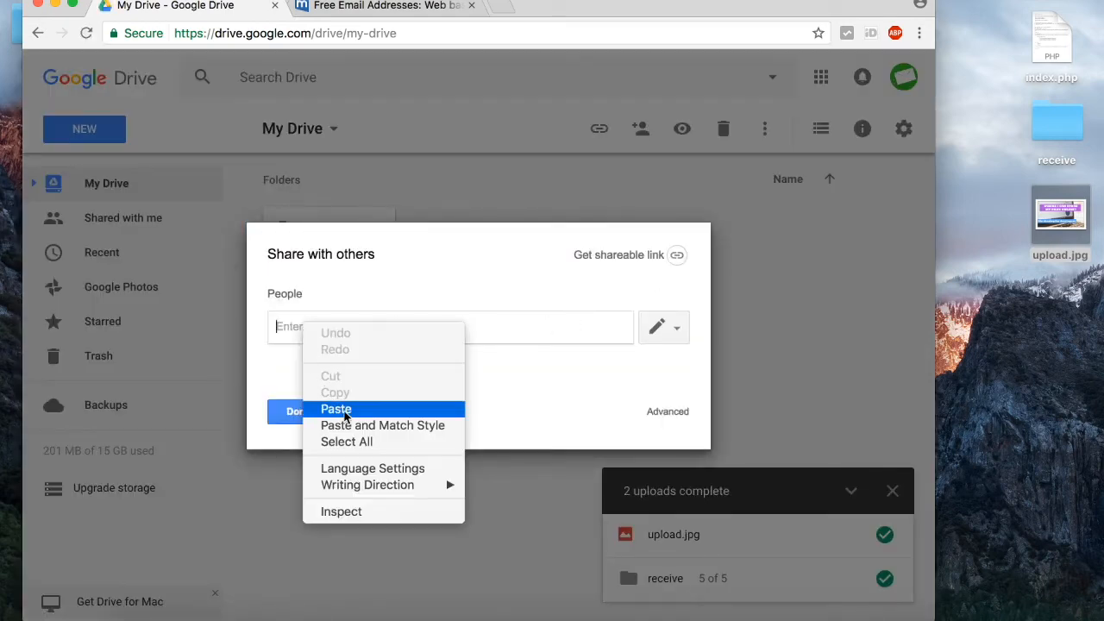
{"action": "left_click", "coordinate": [336, 409]}
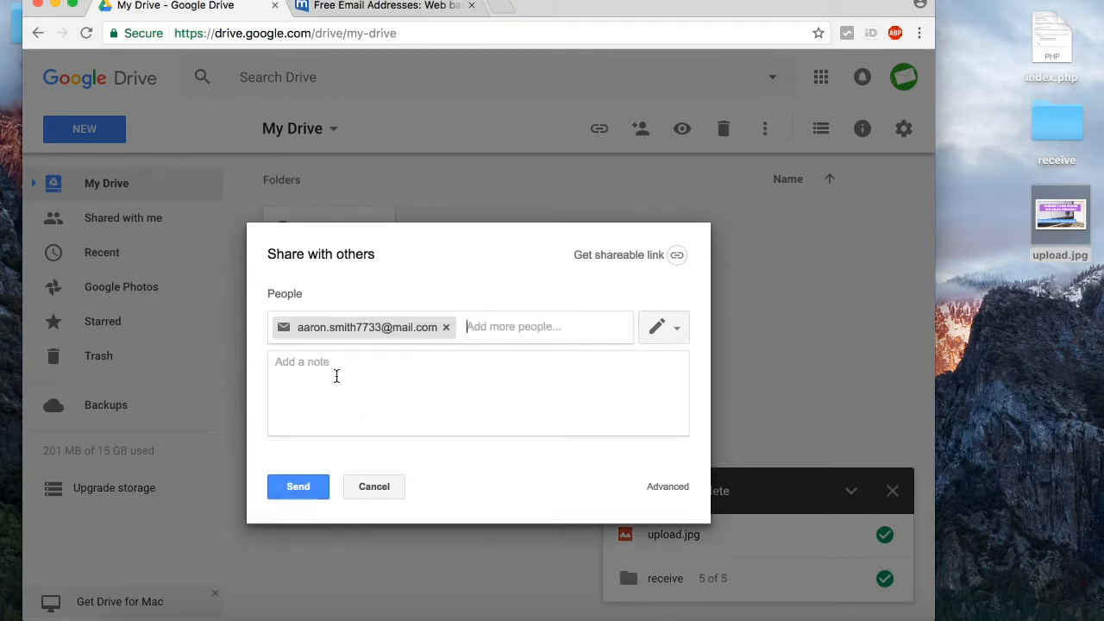
{"action": "left_click", "coordinate": [298, 486]}
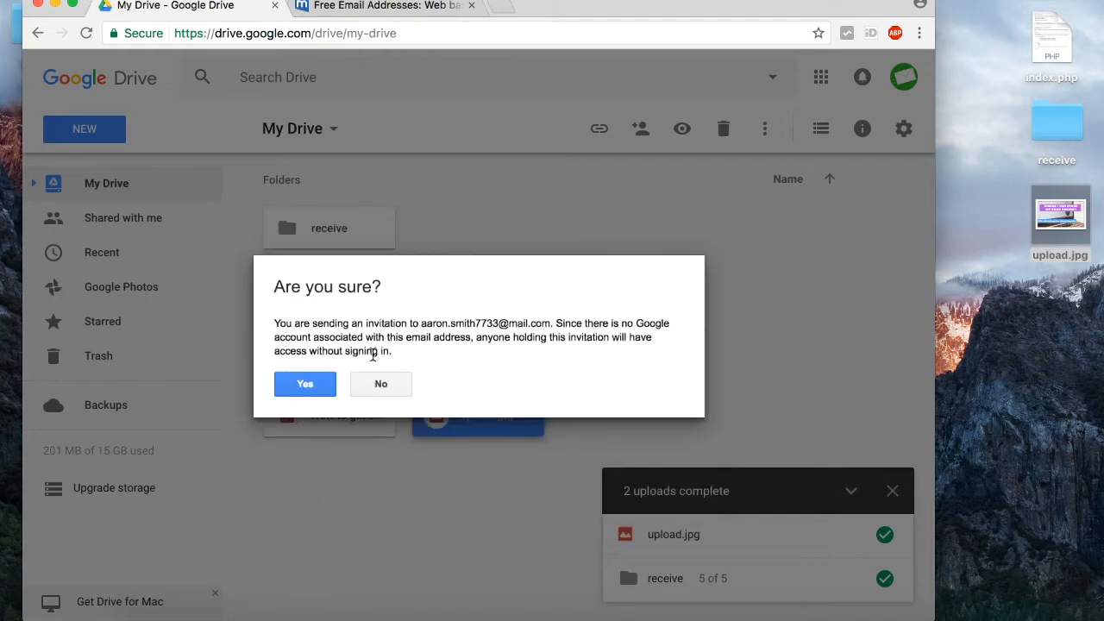
{"action": "left_click", "coordinate": [304, 384]}
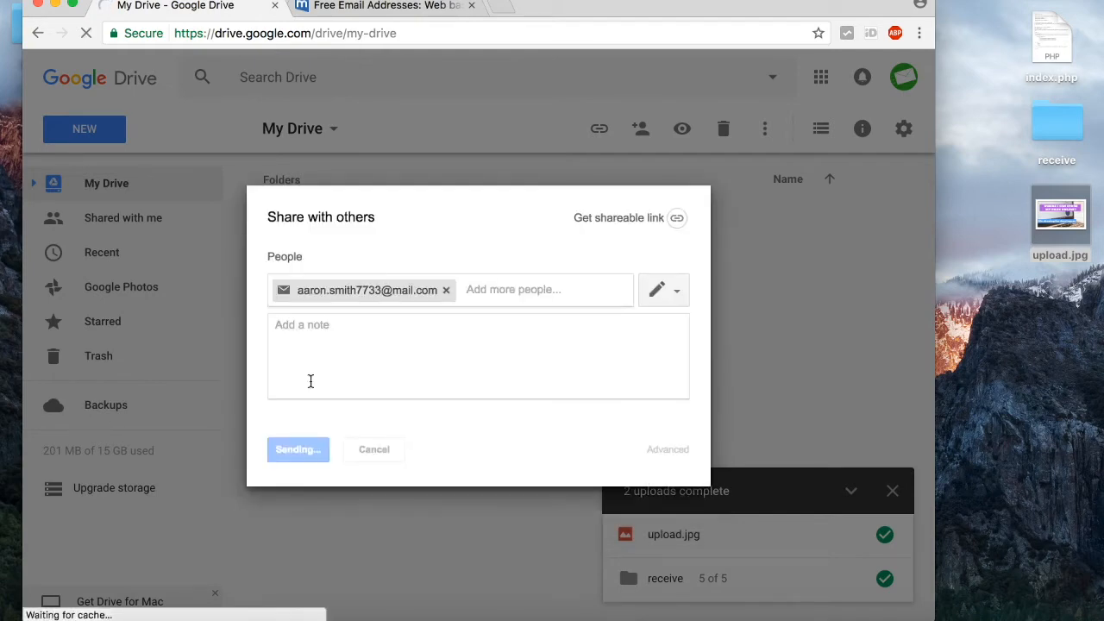
{"action": "left_click", "coordinate": [297, 449]}
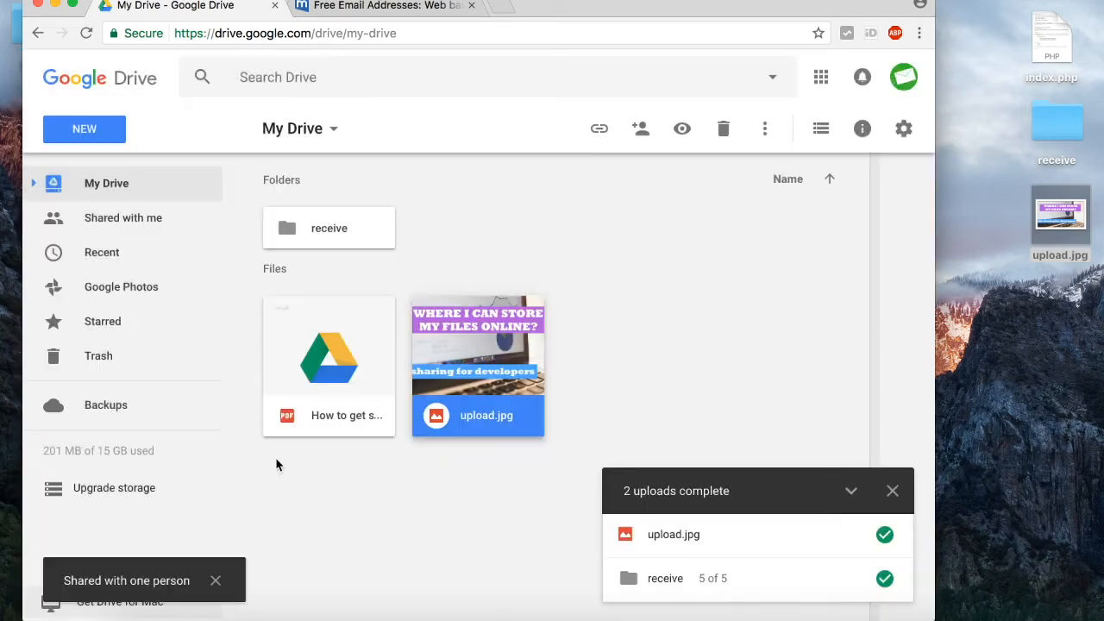
{"action": "left_click", "coordinate": [384, 6]}
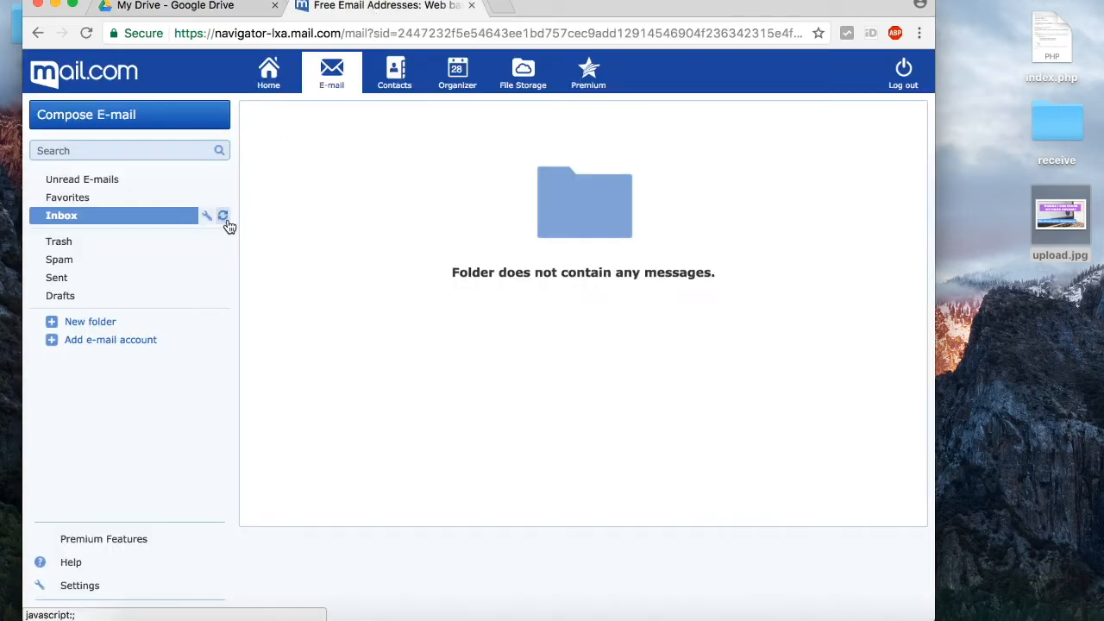
Refresh the mail.com inbox and open the upload.jpg sharing email's Open link
{"action": "left_click", "coordinate": [222, 215]}
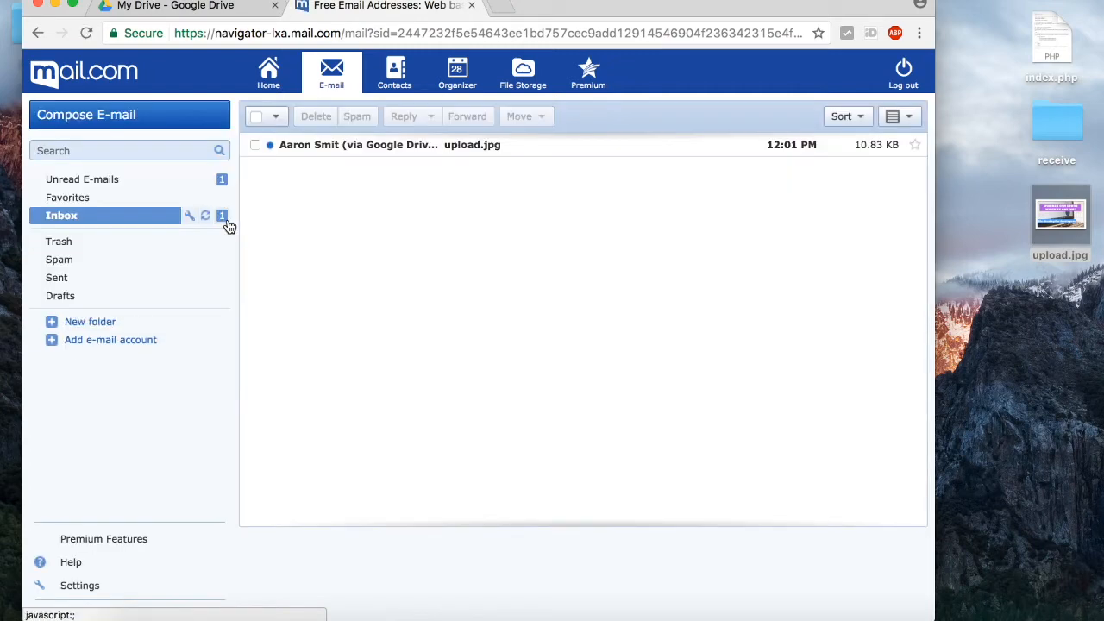
{"action": "mouse_move", "coordinate": [382, 145]}
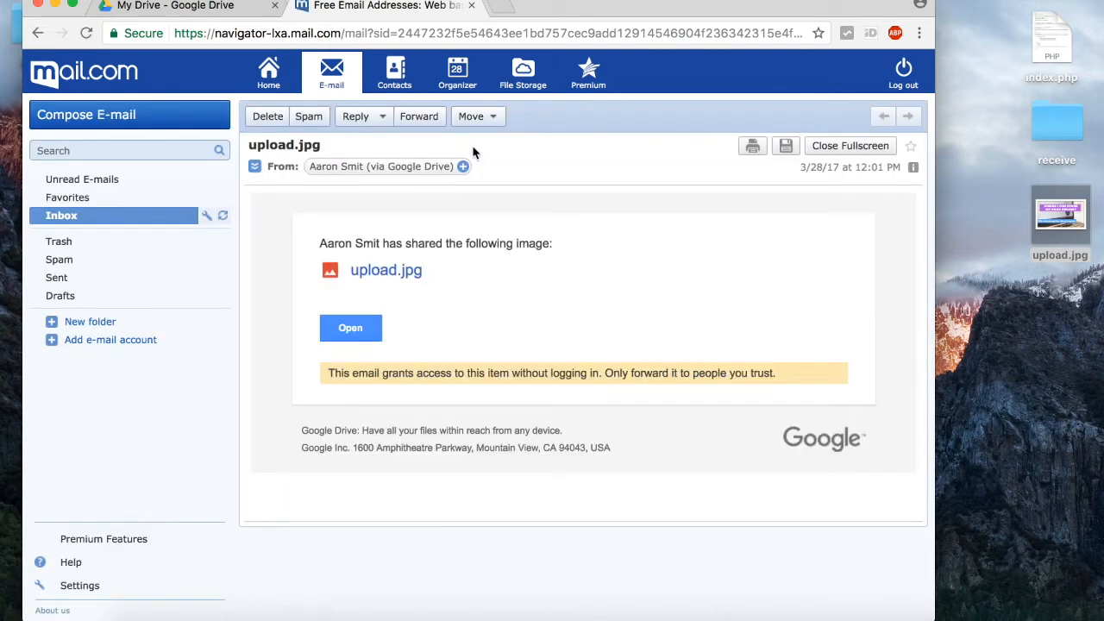
{"action": "left_click", "coordinate": [350, 328]}
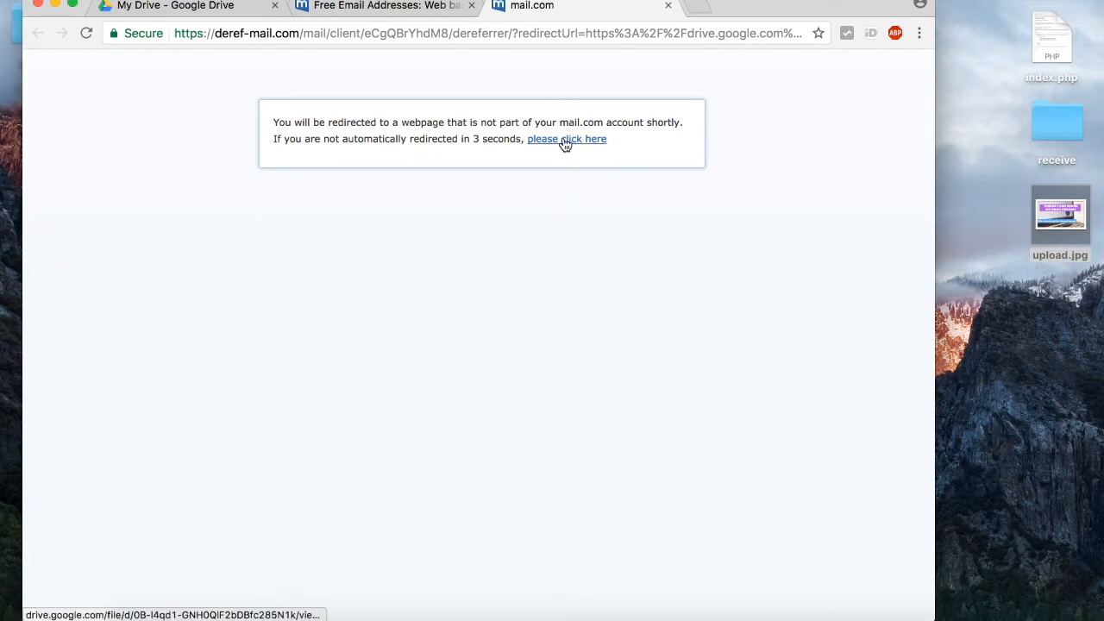
Continue to the shared upload.jpg in Google Drive's viewer, then close its tab
{"action": "left_click", "coordinate": [566, 139]}
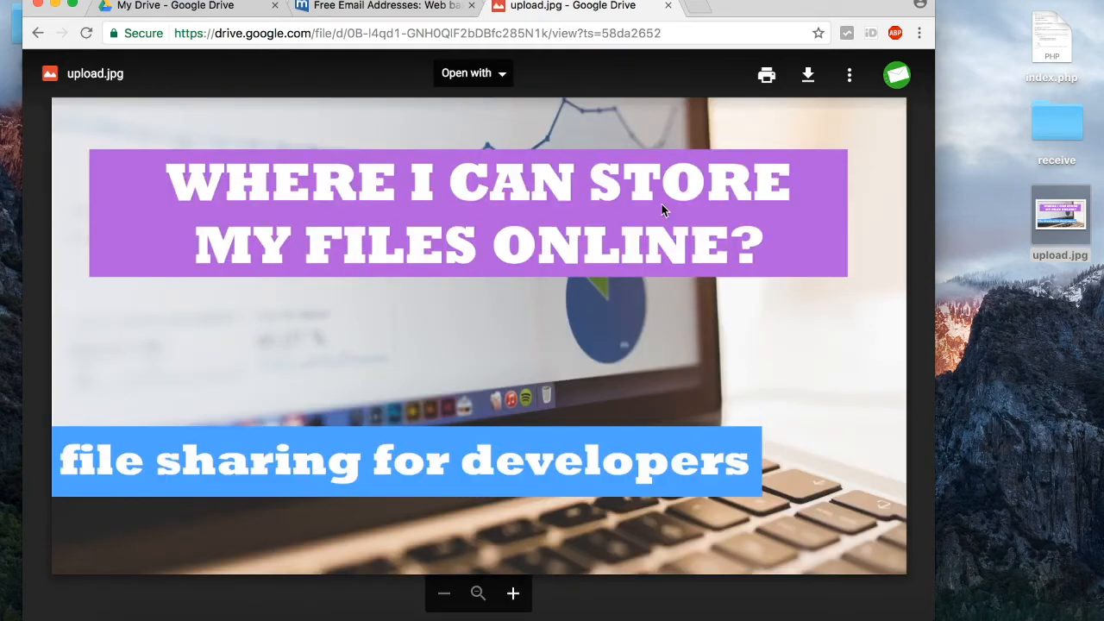
{"action": "mouse_move", "coordinate": [547, 113]}
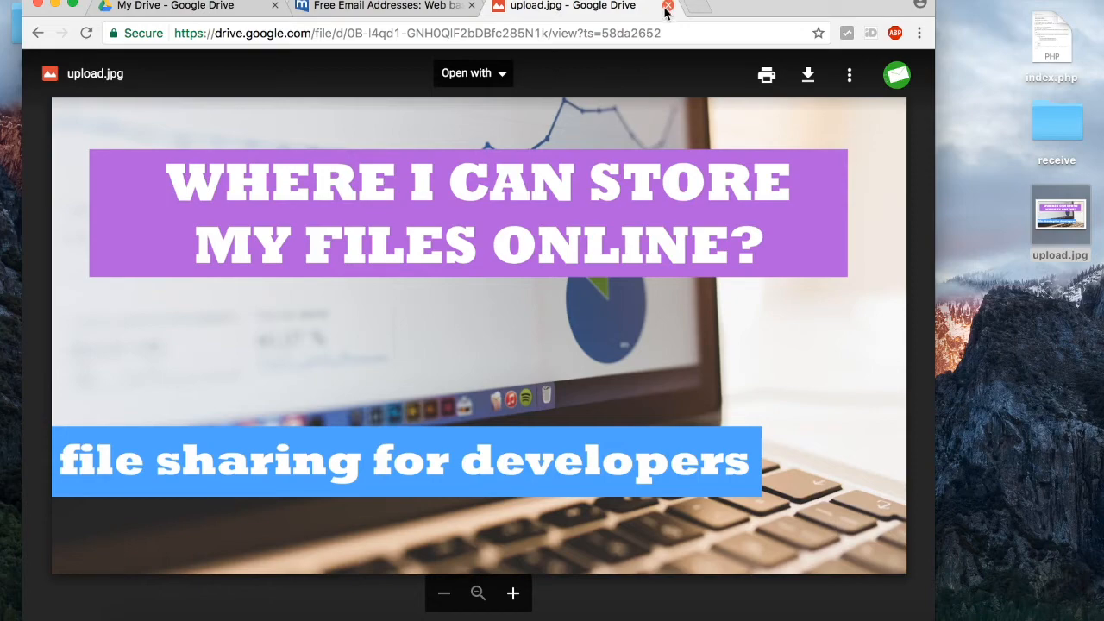
{"action": "left_click", "coordinate": [666, 6]}
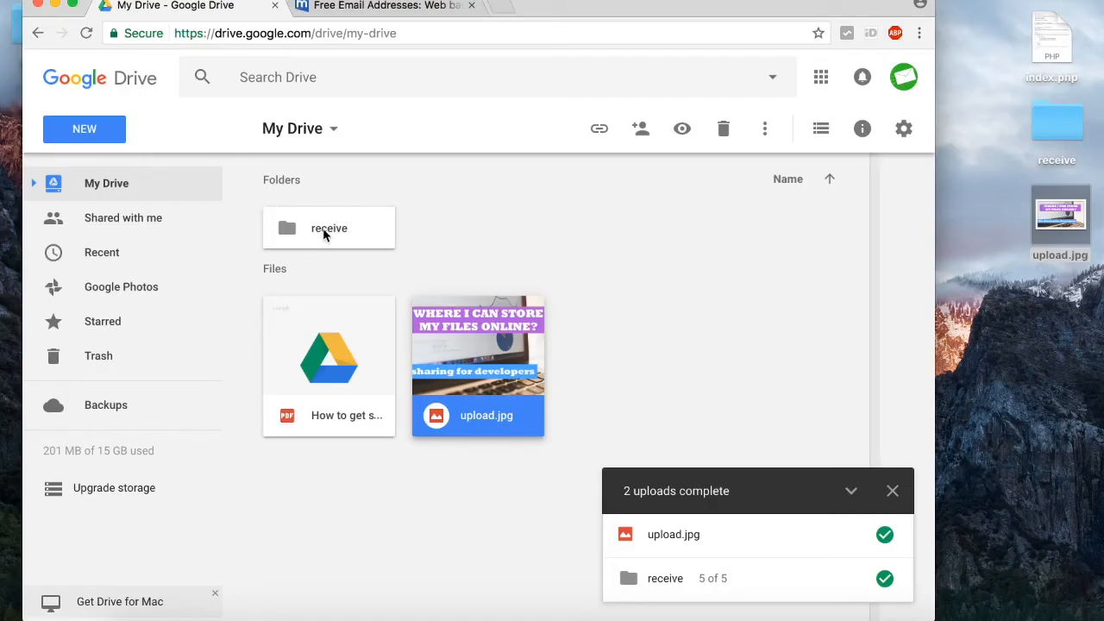
Share the receive folder with the pasted mail.com address, adding the note 'folder', and confirm
{"action": "right_click", "coordinate": [329, 227]}
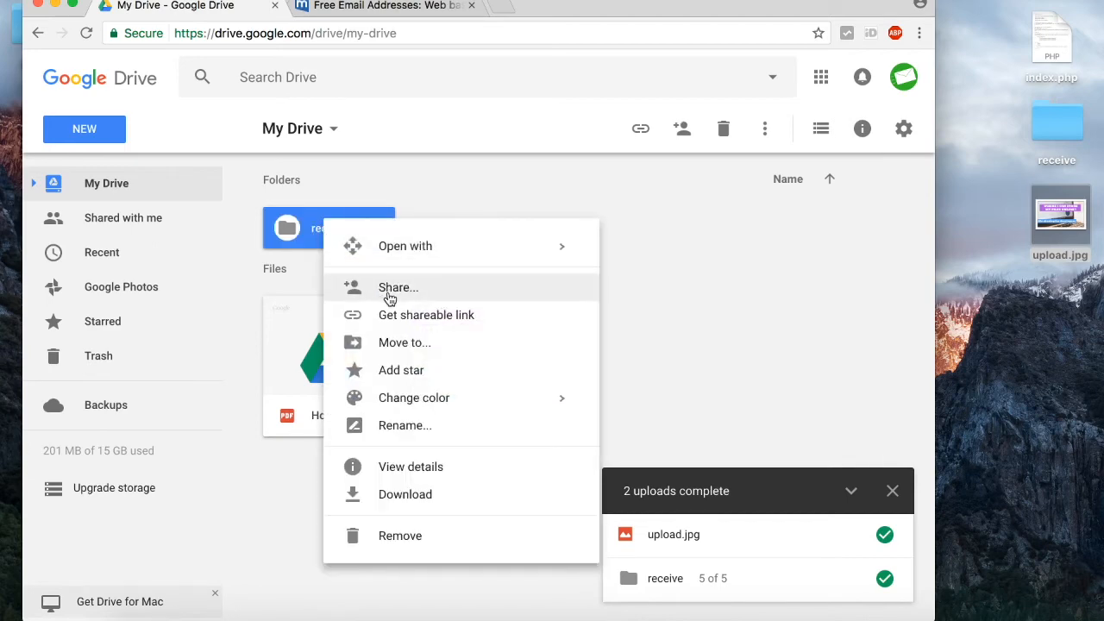
{"action": "left_click", "coordinate": [398, 287]}
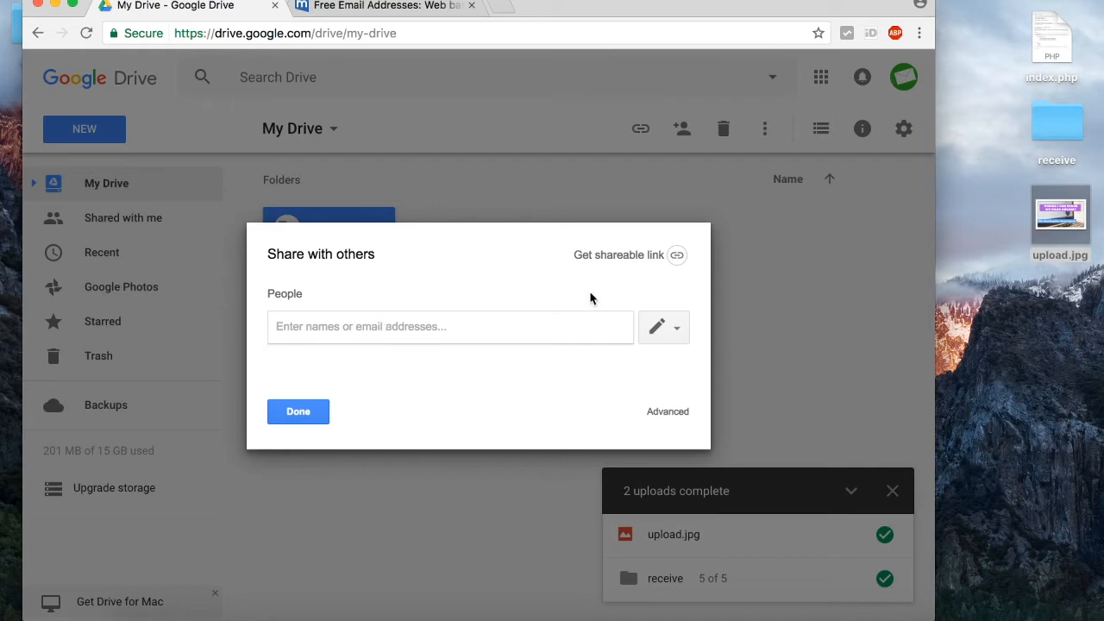
{"action": "right_click", "coordinate": [448, 326]}
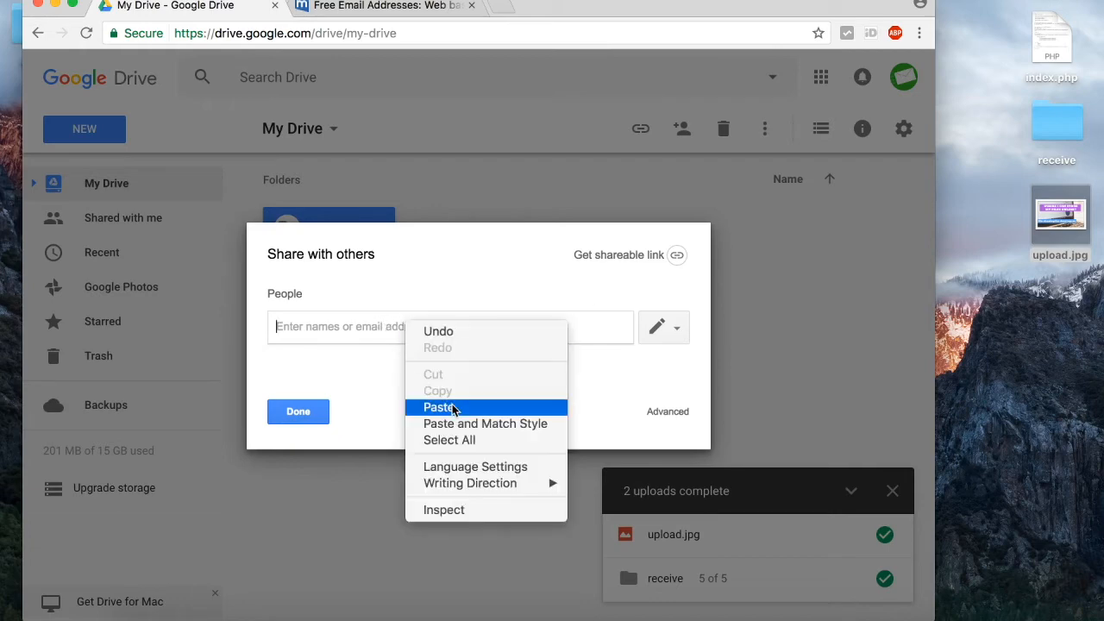
{"action": "left_click", "coordinate": [440, 406]}
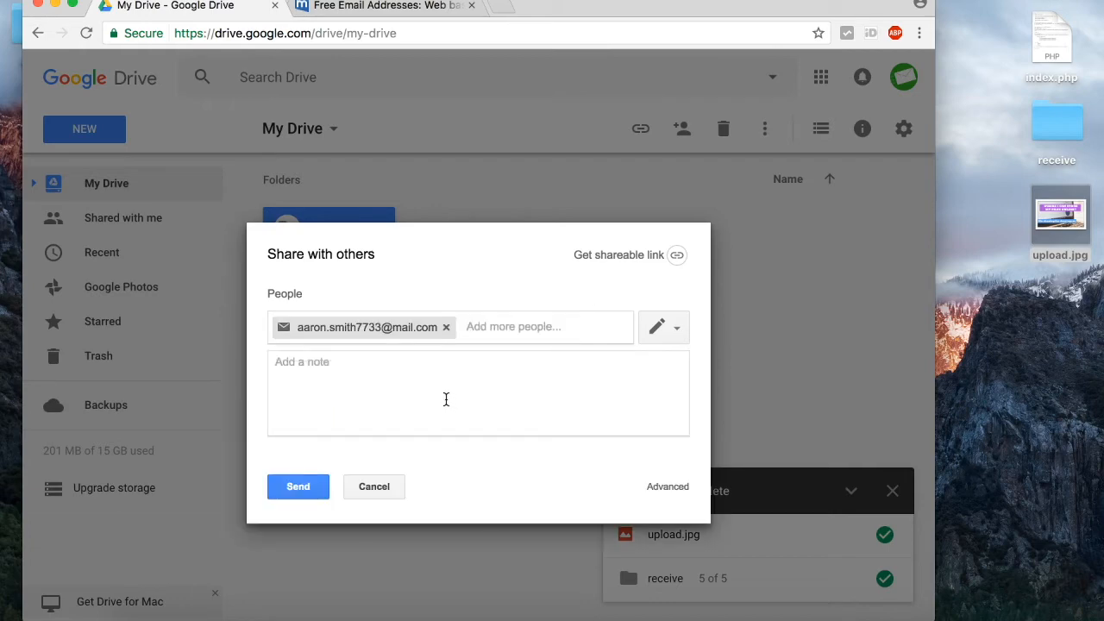
{"action": "left_click", "coordinate": [445, 393]}
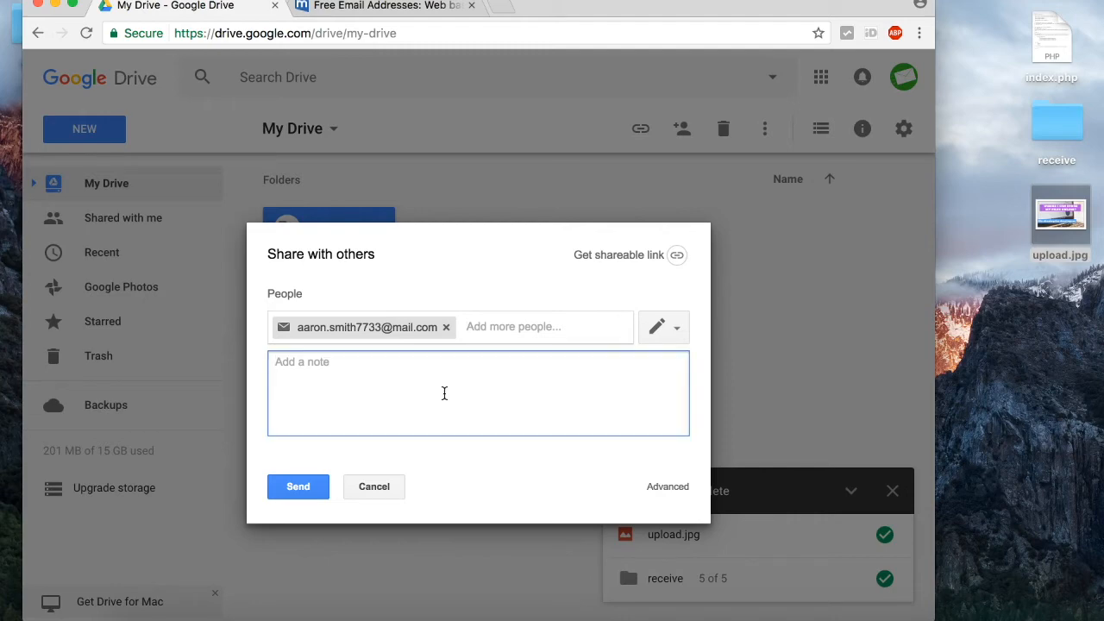
{"action": "type", "text": "folder"}
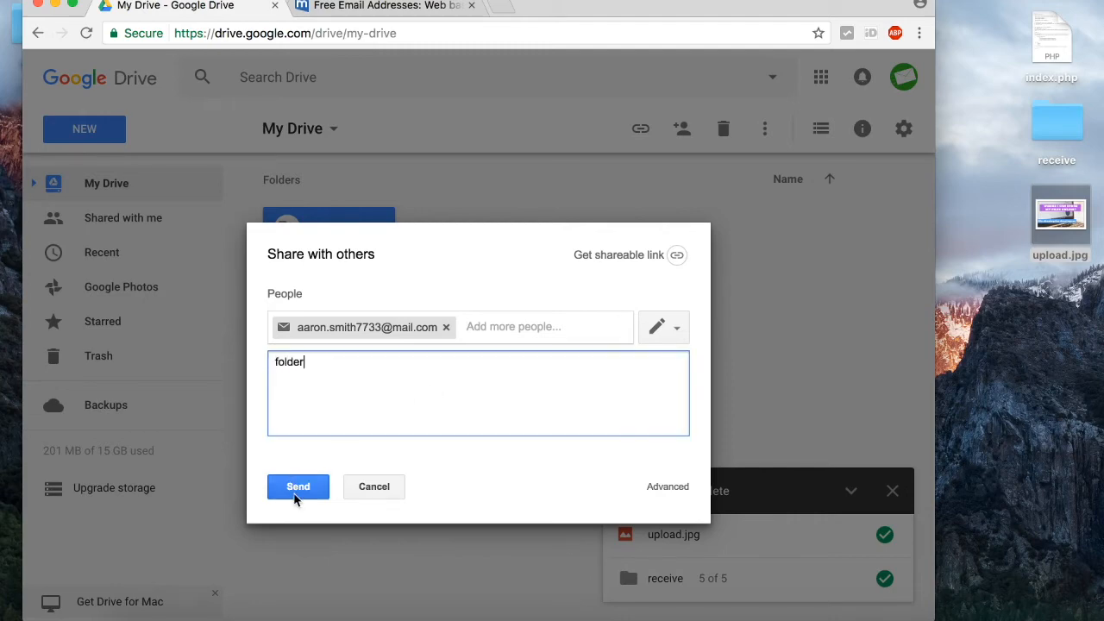
{"action": "left_click", "coordinate": [298, 487]}
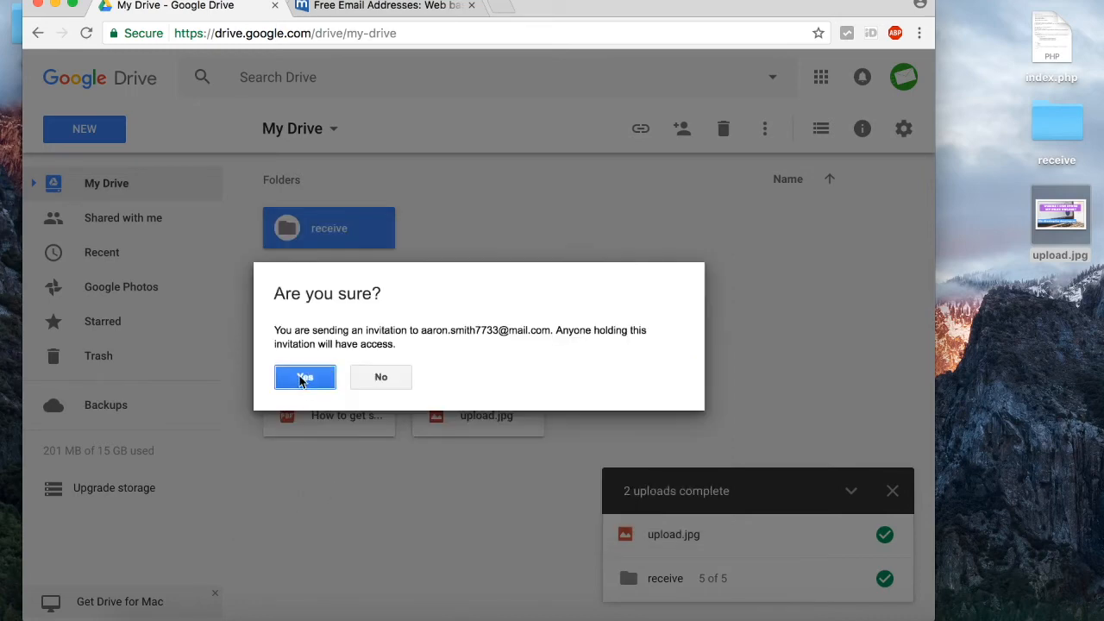
{"action": "left_click", "coordinate": [304, 377]}
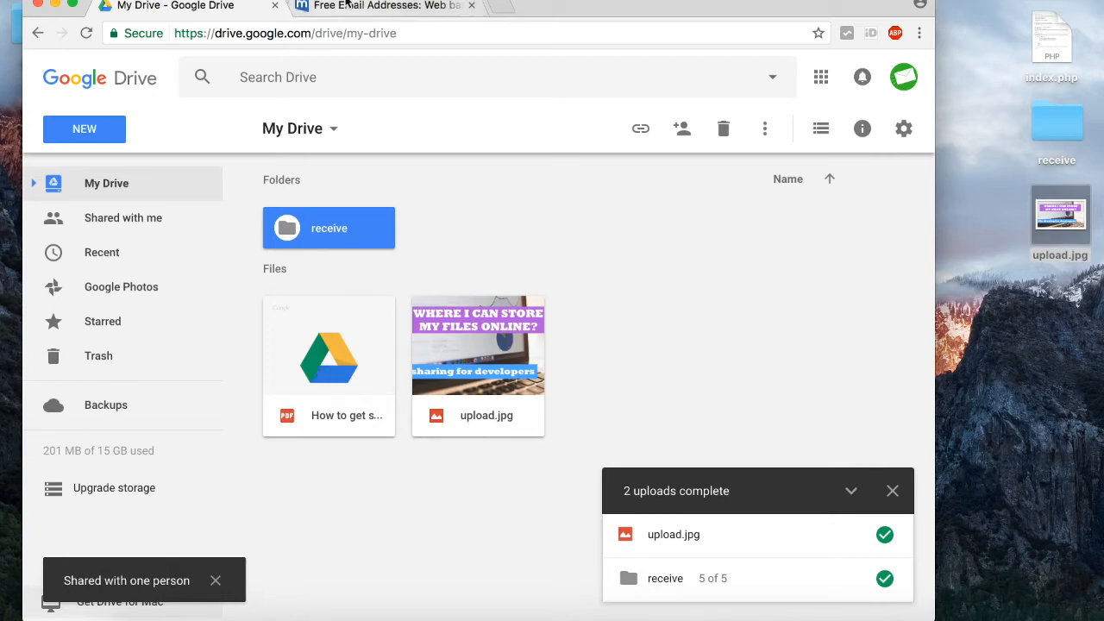
In the mail.com inbox, open the 'receive - Invitation to collaborate' email's Open link
{"action": "left_click", "coordinate": [383, 6]}
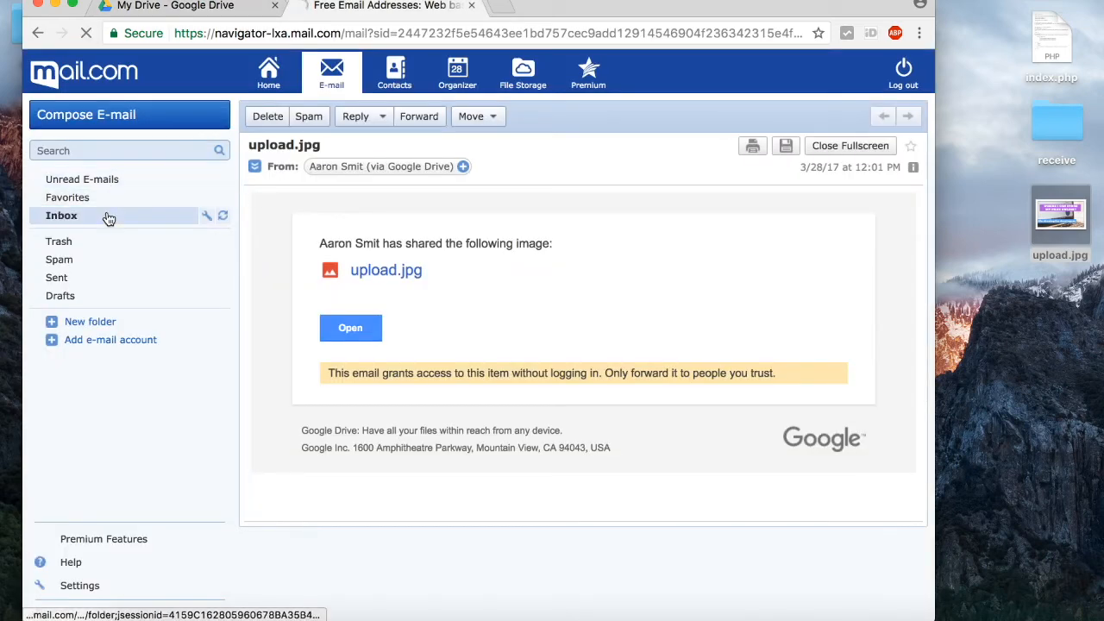
{"action": "left_click", "coordinate": [62, 215]}
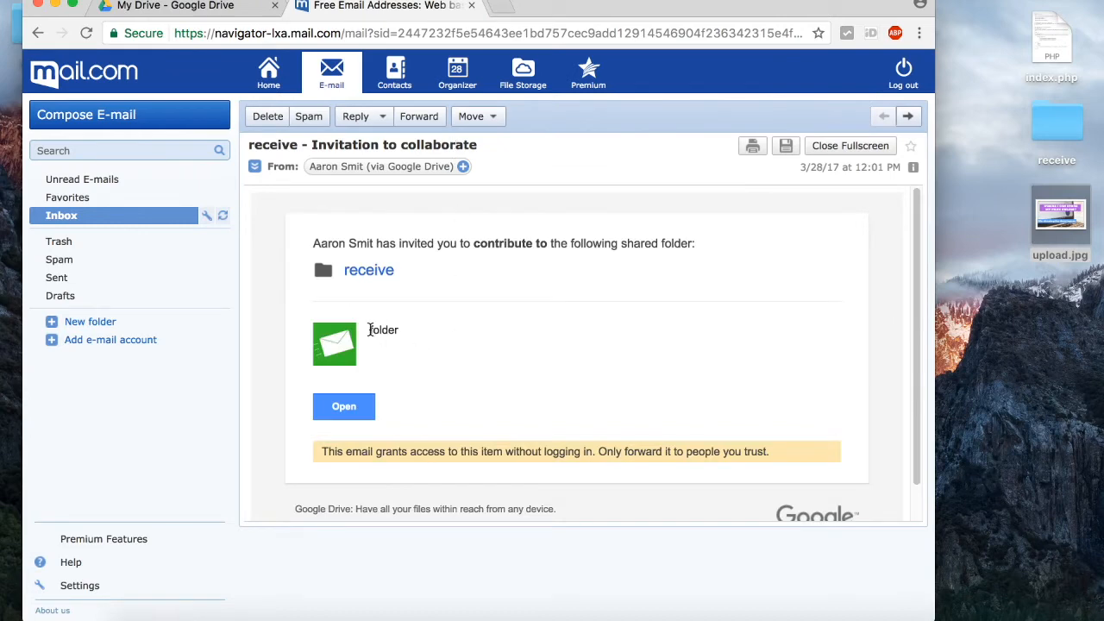
{"action": "left_click", "coordinate": [343, 406]}
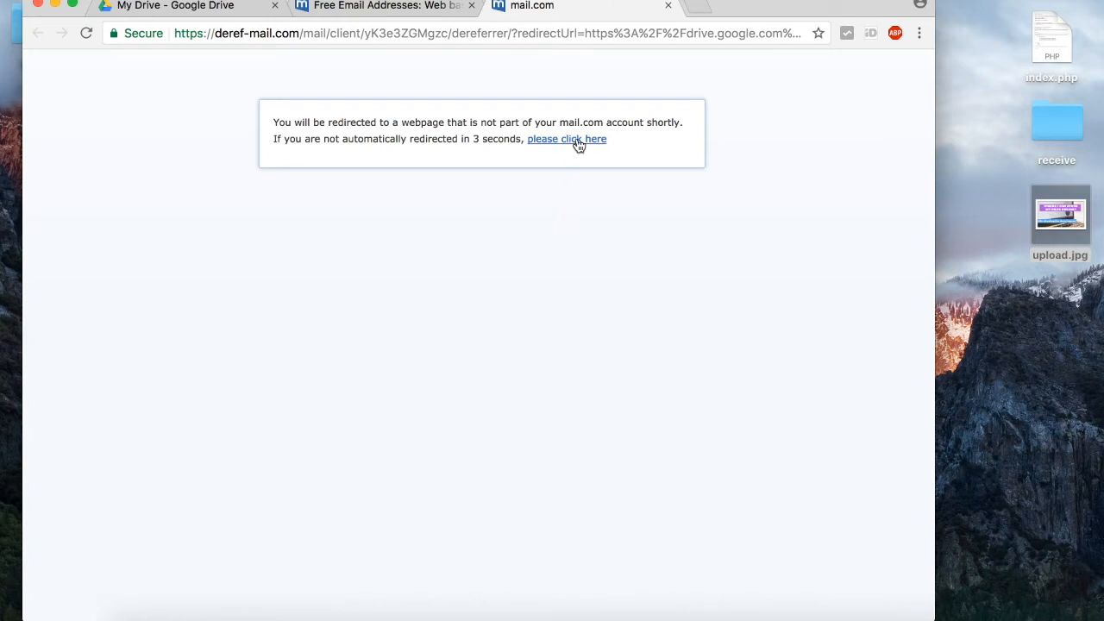
Continue past the redirect page and accept the invitation to the receive folder
{"action": "left_click", "coordinate": [566, 139]}
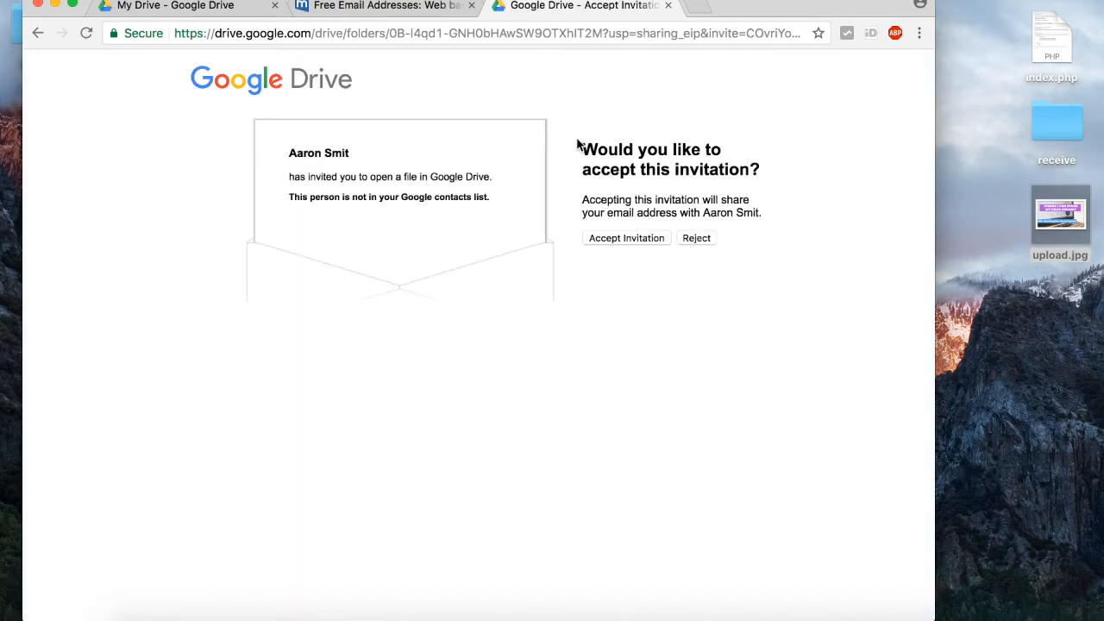
{"action": "mouse_move", "coordinate": [645, 253]}
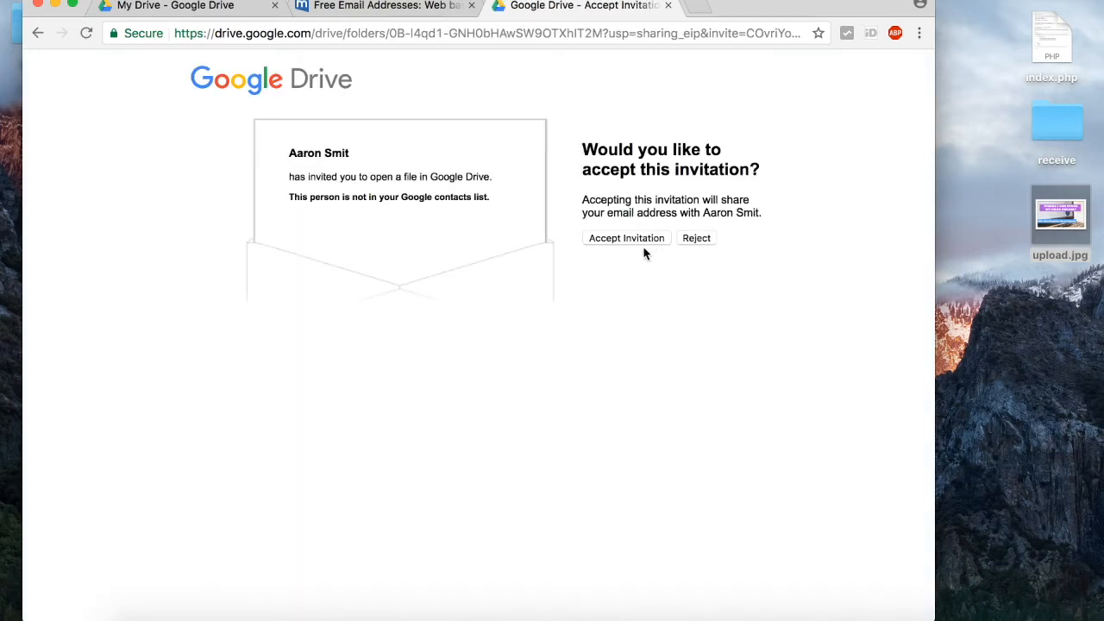
{"action": "left_click", "coordinate": [626, 238]}
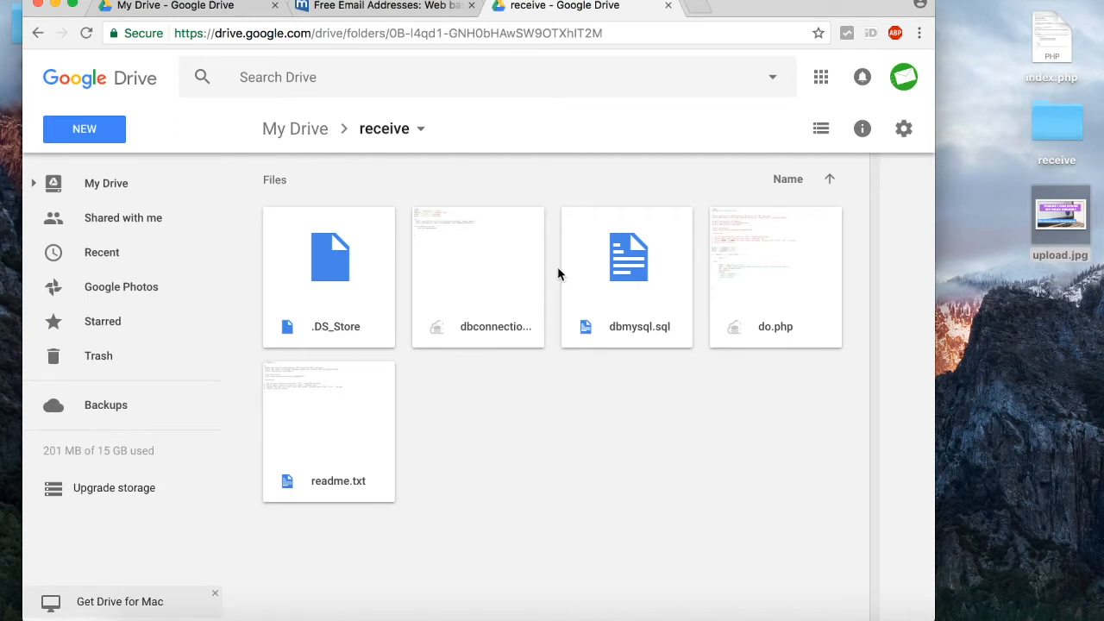
{"action": "mouse_move", "coordinate": [534, 265]}
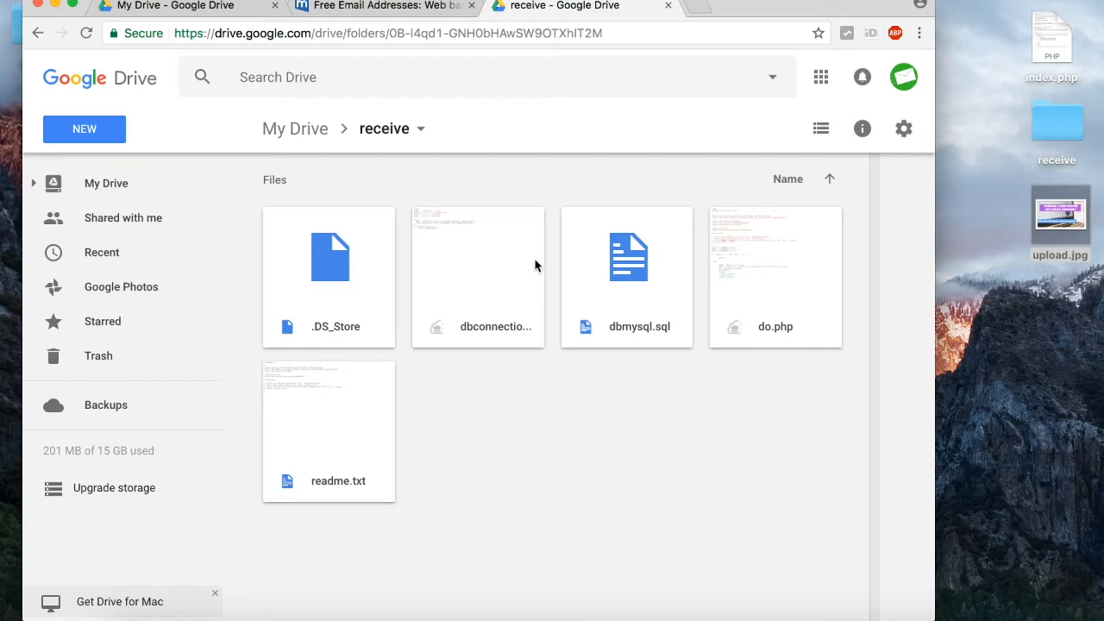
{"action": "mouse_move", "coordinate": [471, 306]}
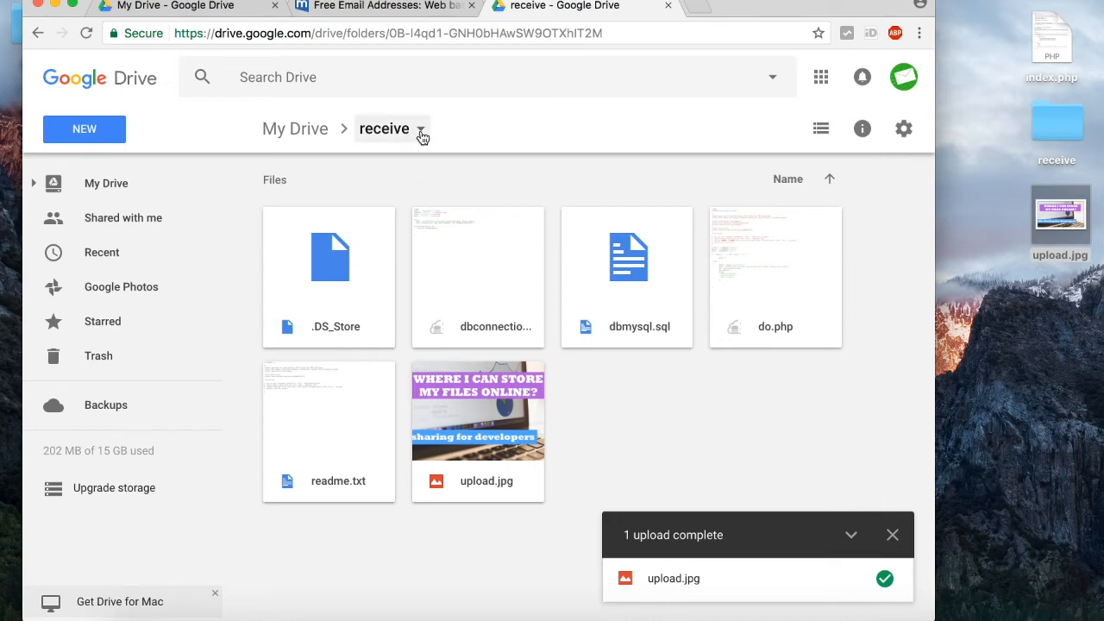
Check in My Drive that the receive folder now holds upload.jpg, six files total
{"action": "left_click", "coordinate": [421, 130]}
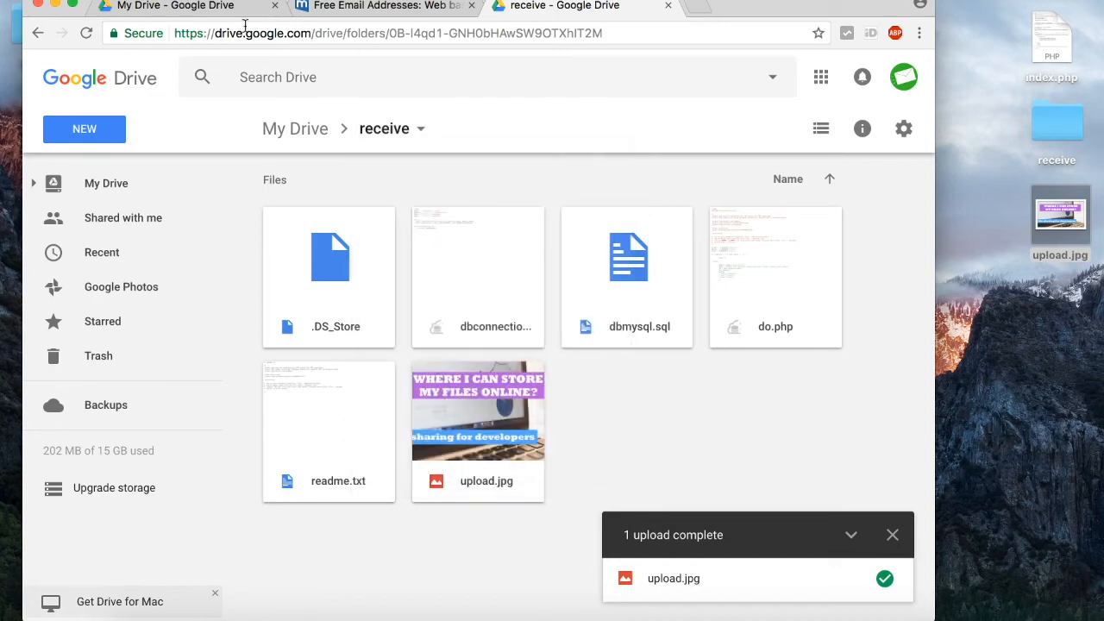
{"action": "left_click", "coordinate": [294, 127]}
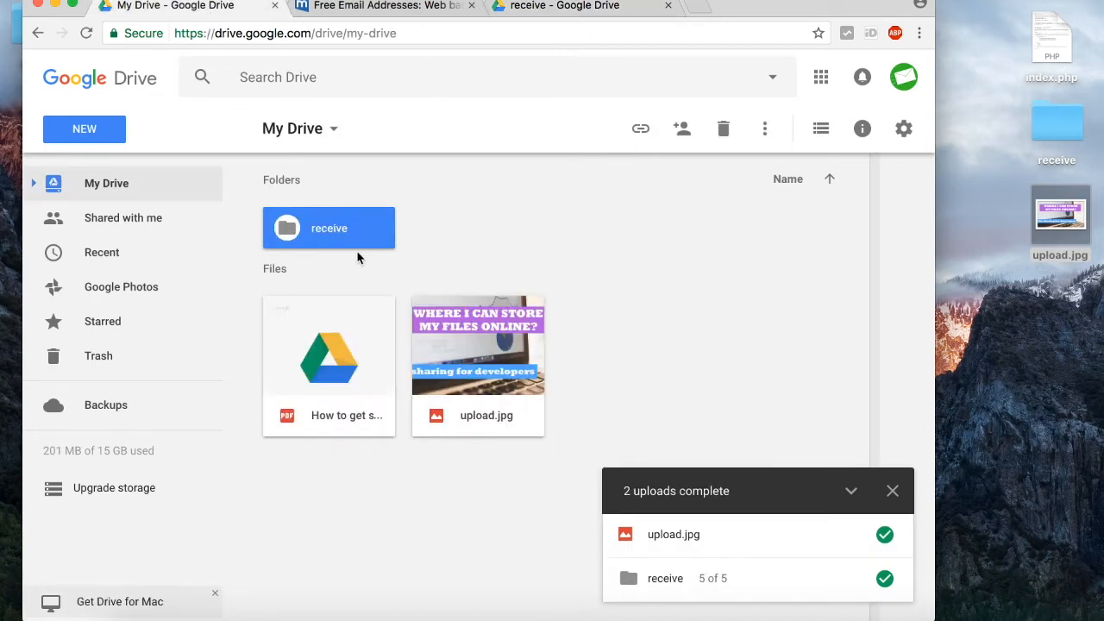
{"action": "double_click", "coordinate": [329, 227]}
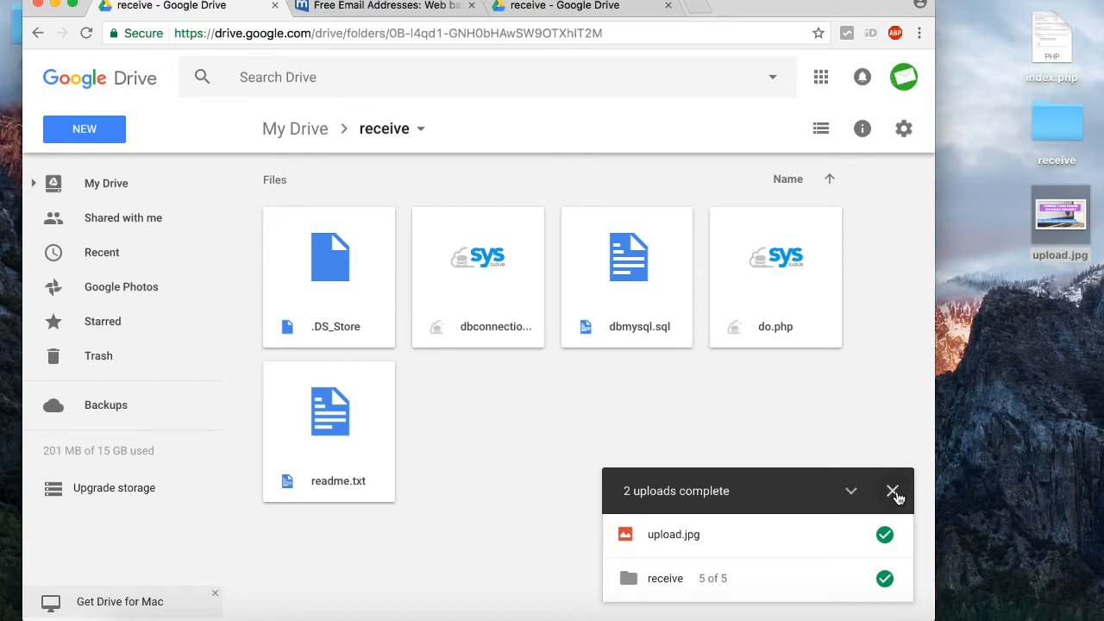
{"action": "left_click", "coordinate": [892, 491]}
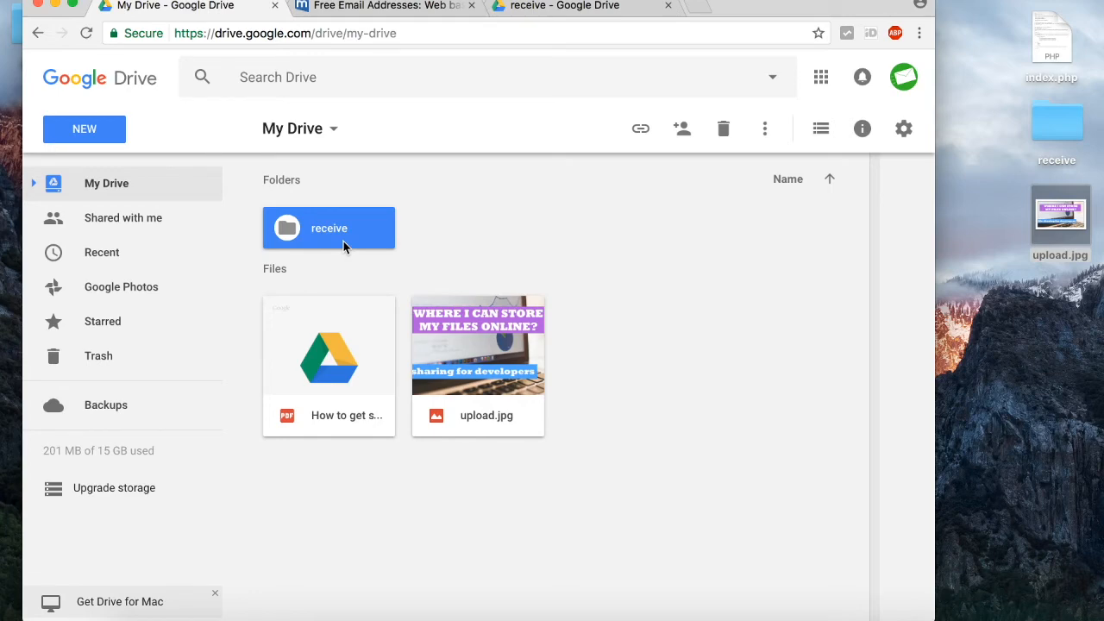
{"action": "double_click", "coordinate": [329, 228]}
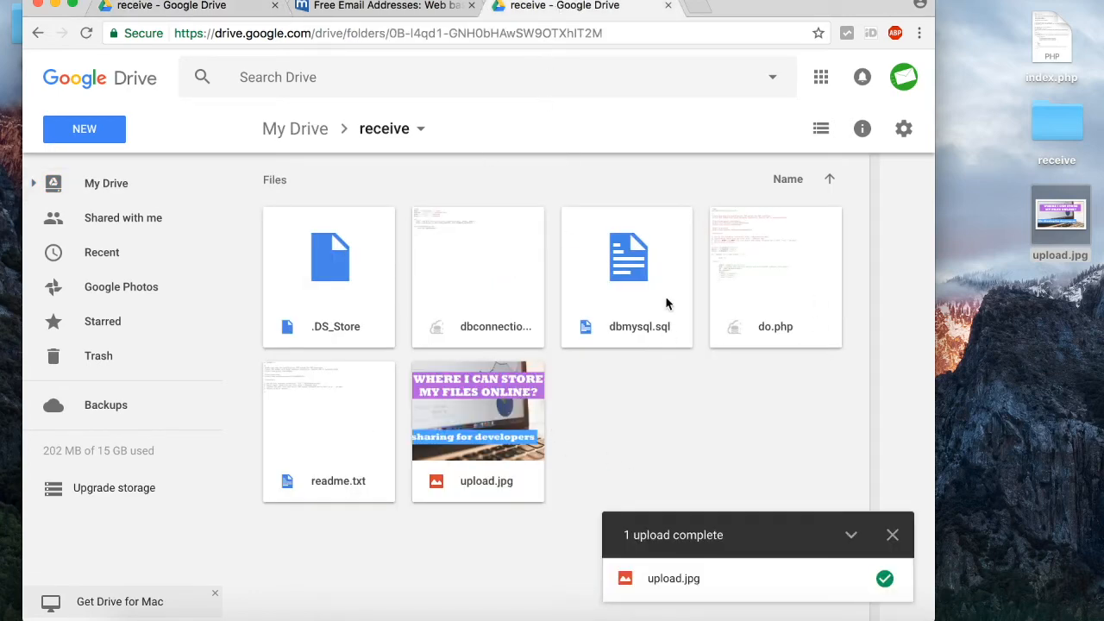
{"action": "mouse_move", "coordinate": [764, 316]}
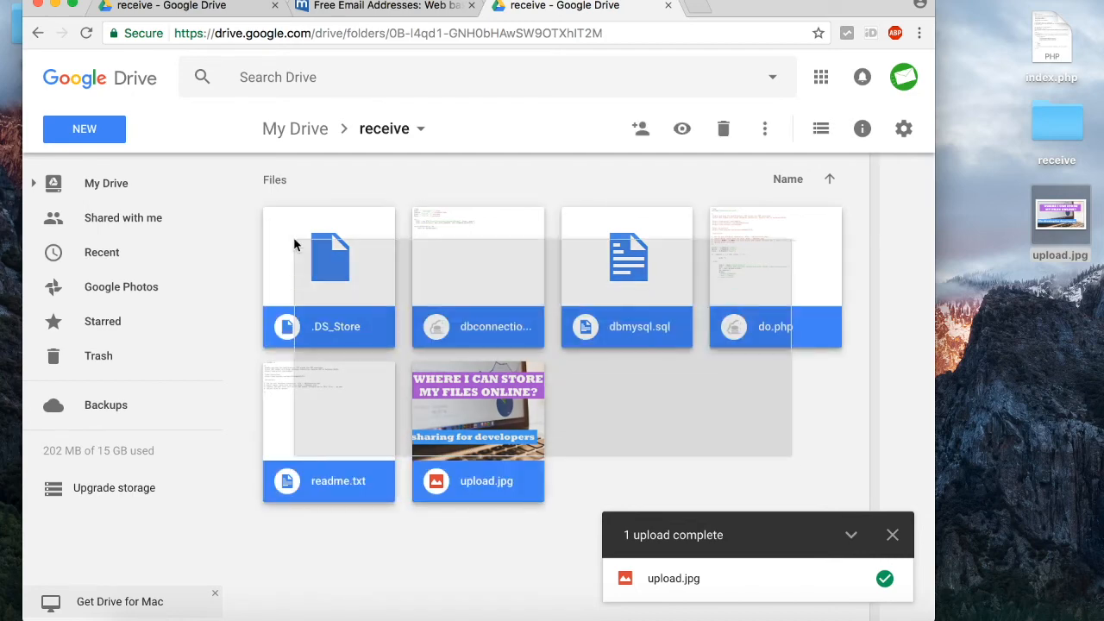
{"action": "right_click", "coordinate": [329, 254]}
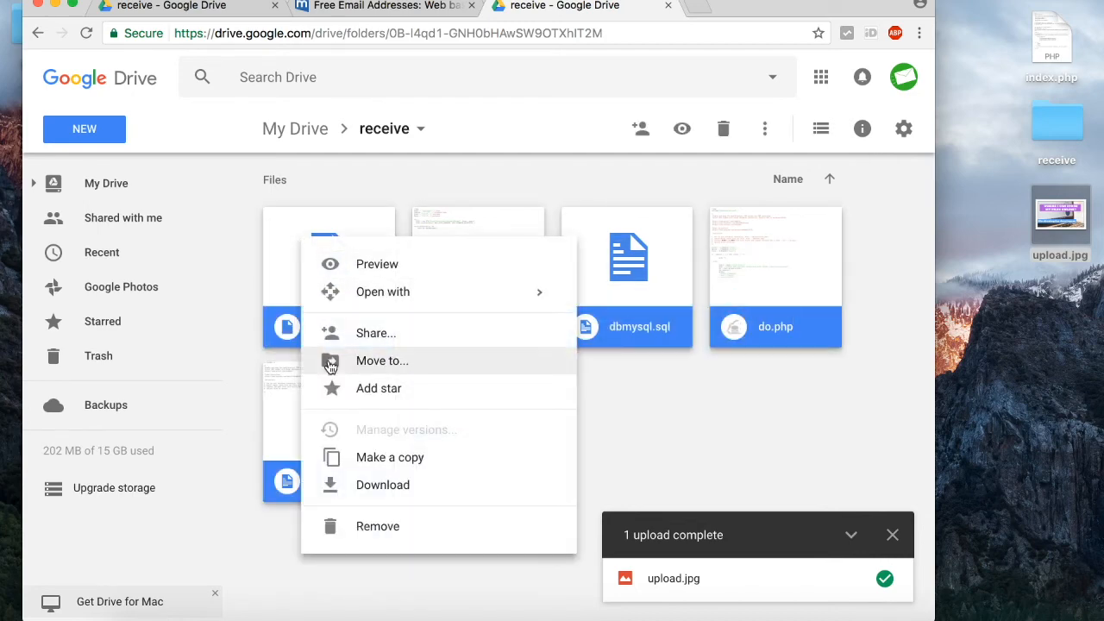
{"action": "left_click", "coordinate": [378, 526]}
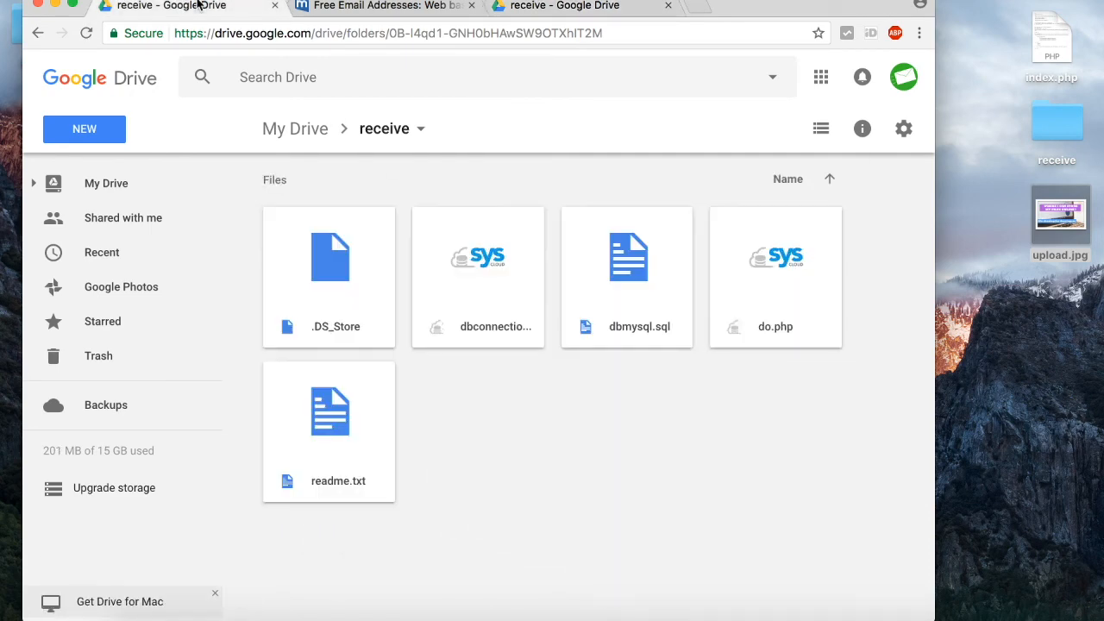
{"action": "left_click", "coordinate": [106, 183]}
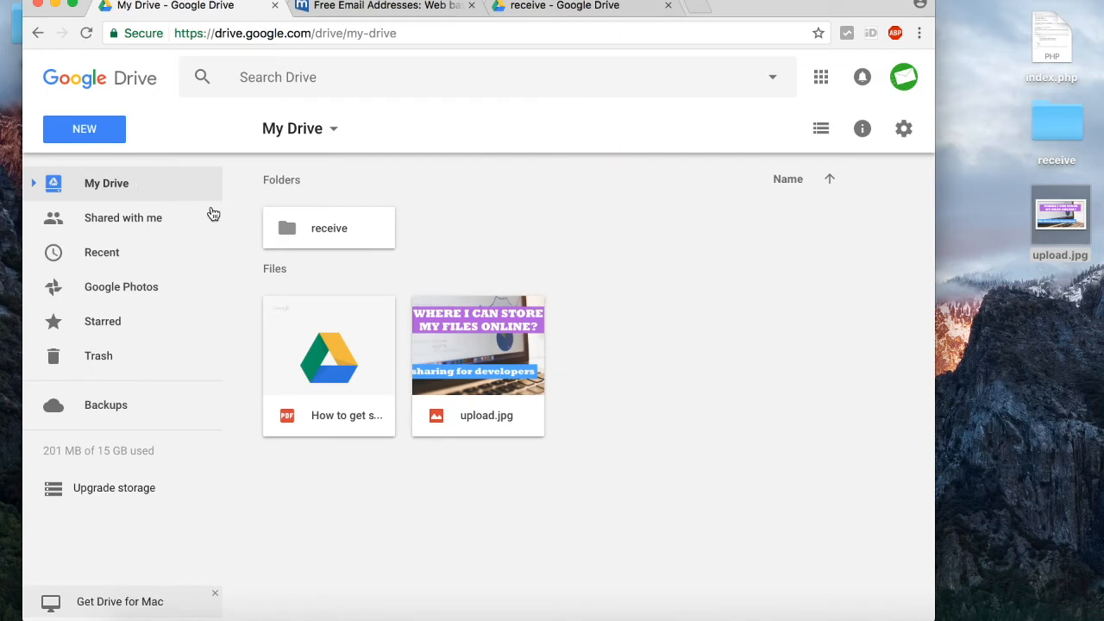
{"action": "left_click", "coordinate": [328, 228]}
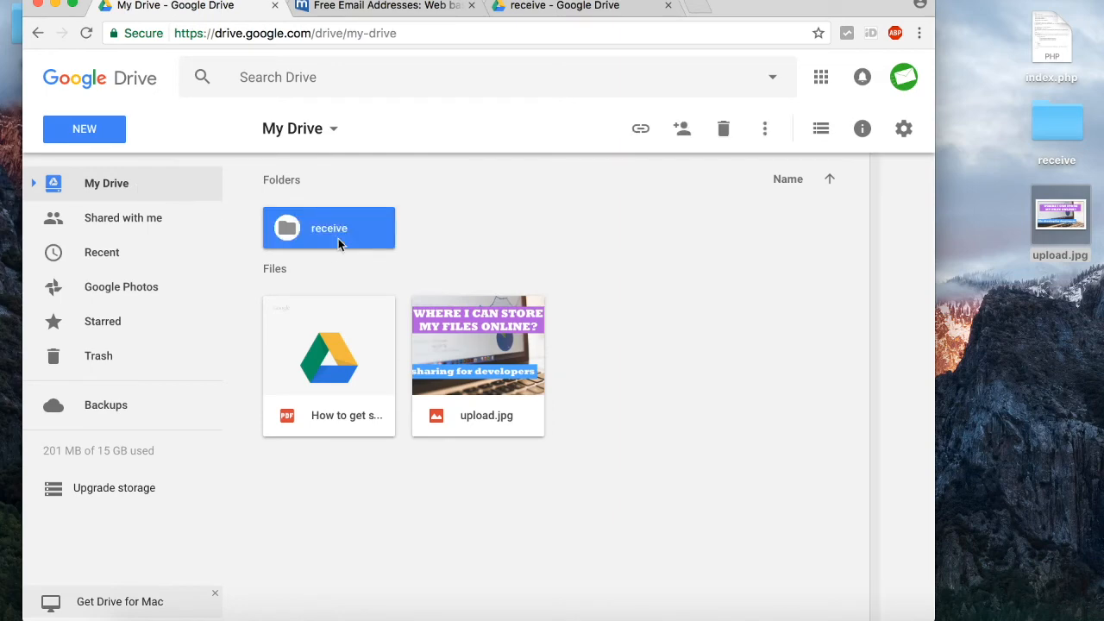
{"action": "double_click", "coordinate": [328, 227]}
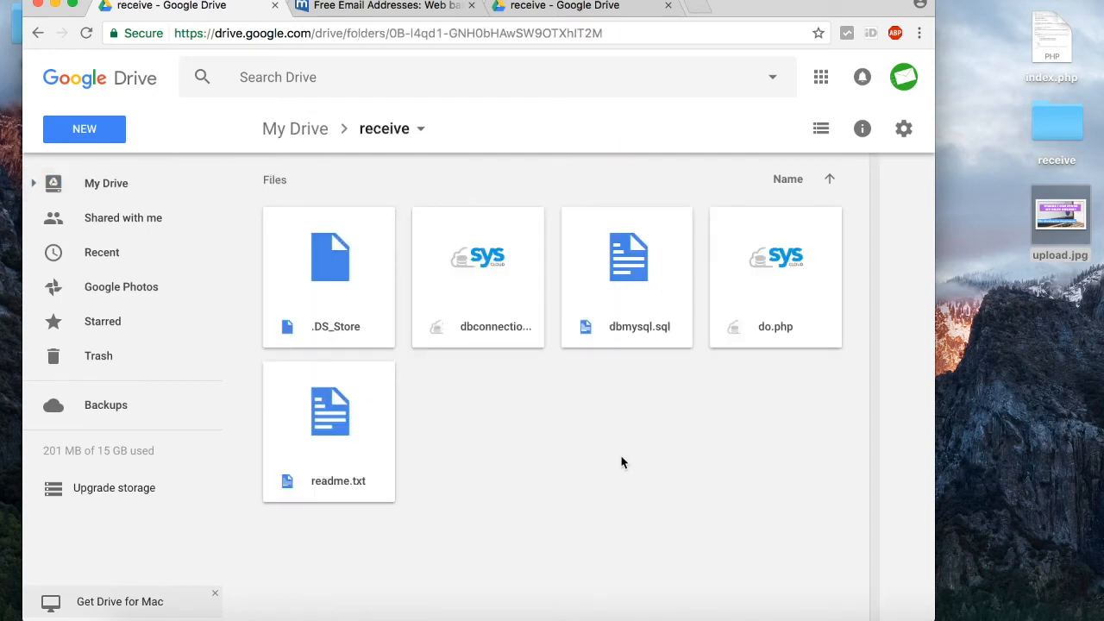
{"action": "mouse_move", "coordinate": [248, 278]}
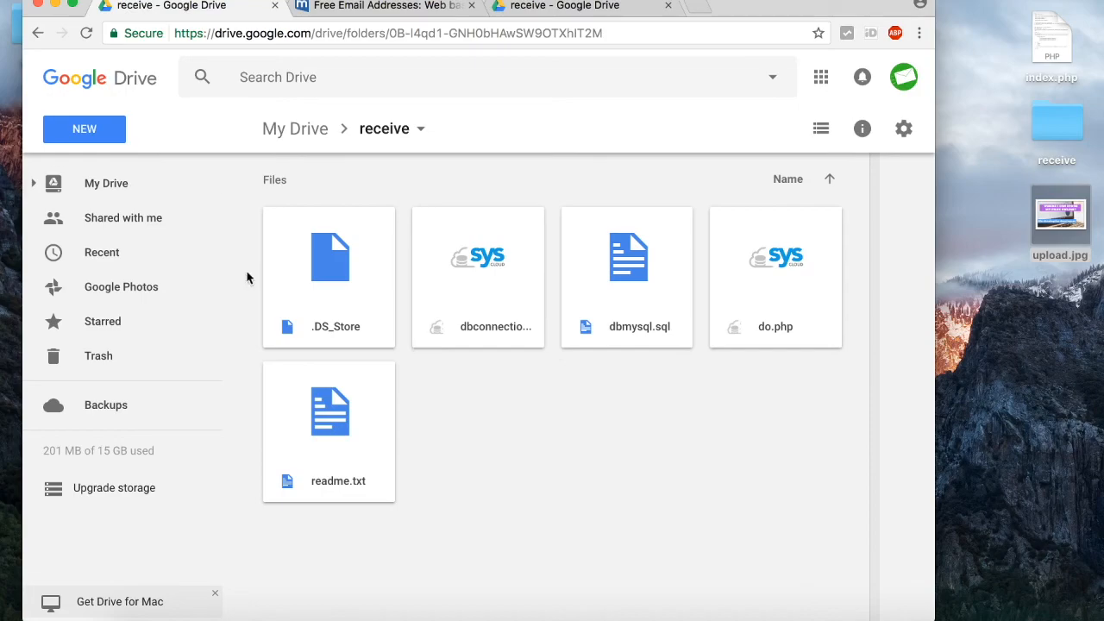
{"action": "left_click", "coordinate": [295, 128]}
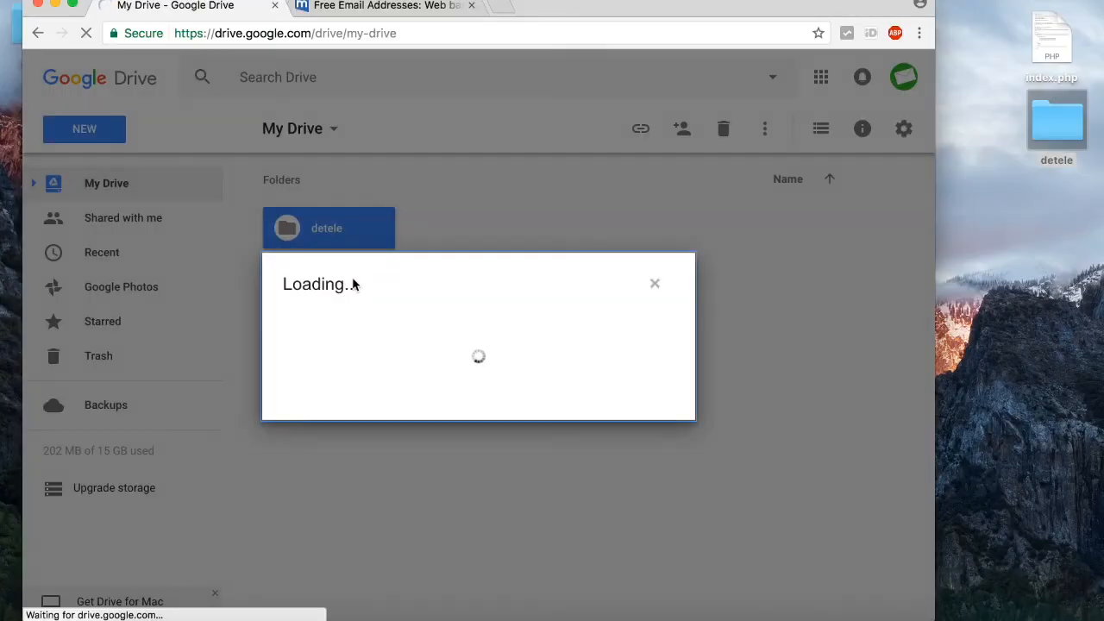
Share detele with the pasted mail.com address and note 'delete', confirm, then view the mail.com inbox
{"action": "right_click", "coordinate": [449, 326]}
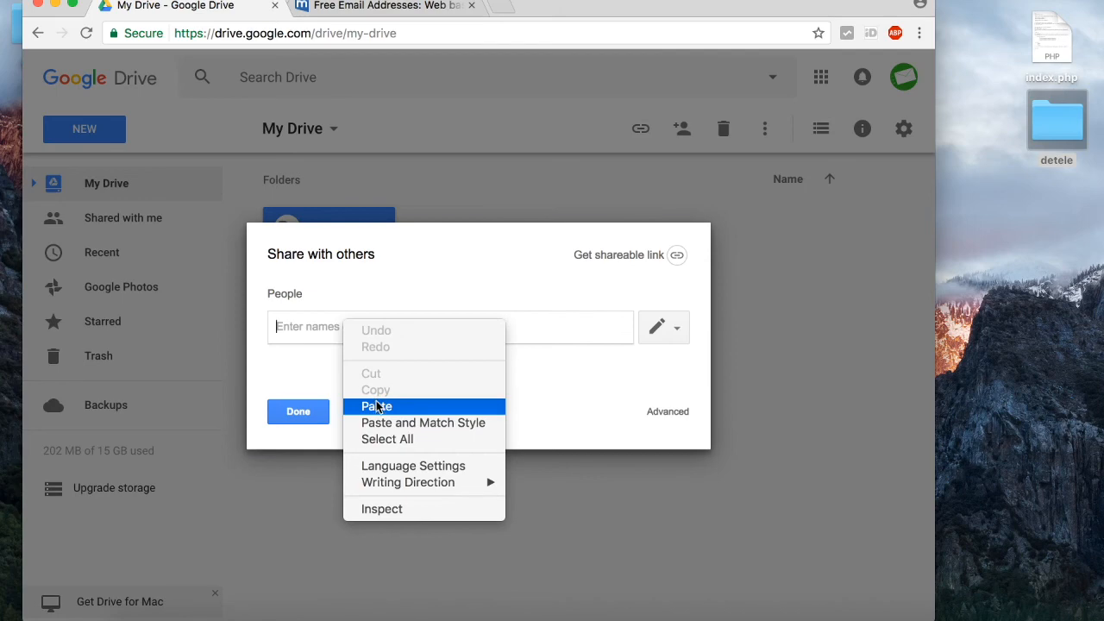
{"action": "left_click", "coordinate": [376, 406]}
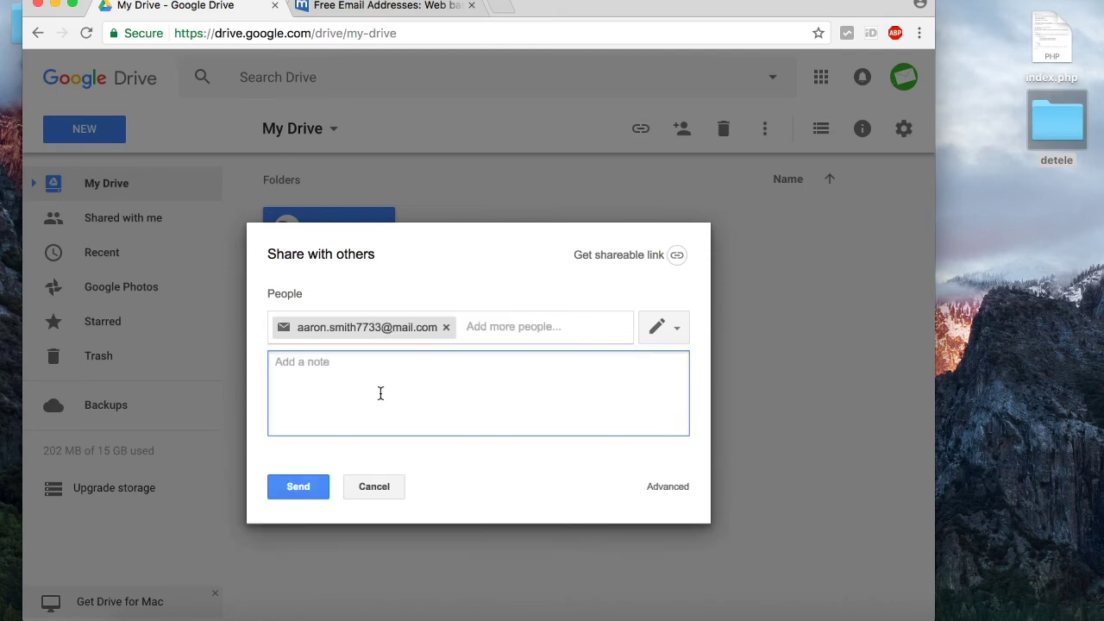
{"action": "type", "text": "delete"}
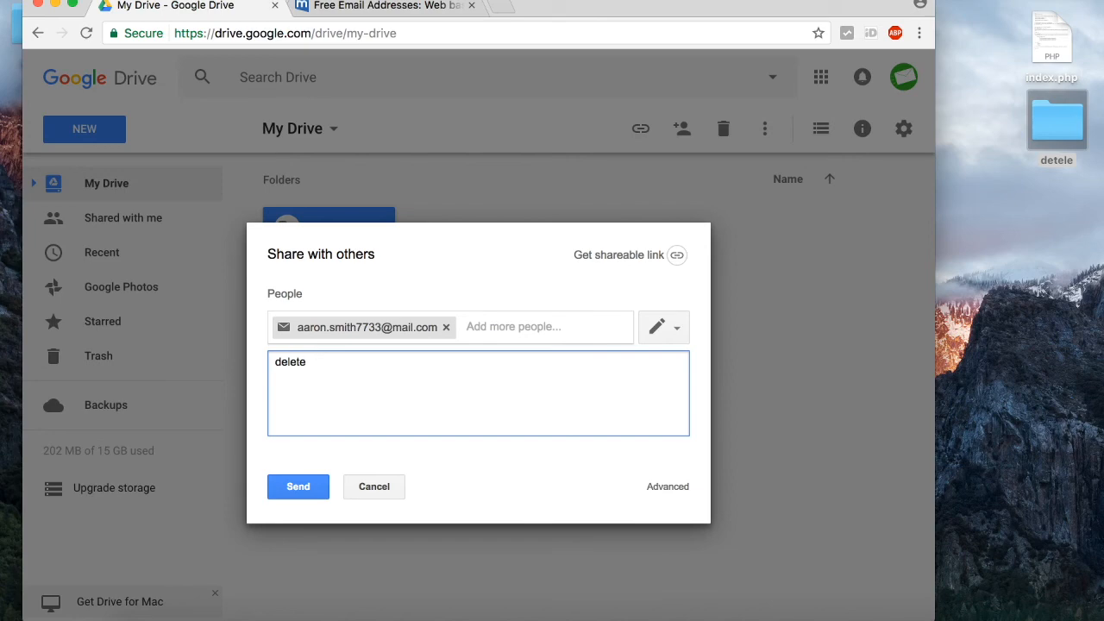
{"action": "left_click", "coordinate": [297, 487]}
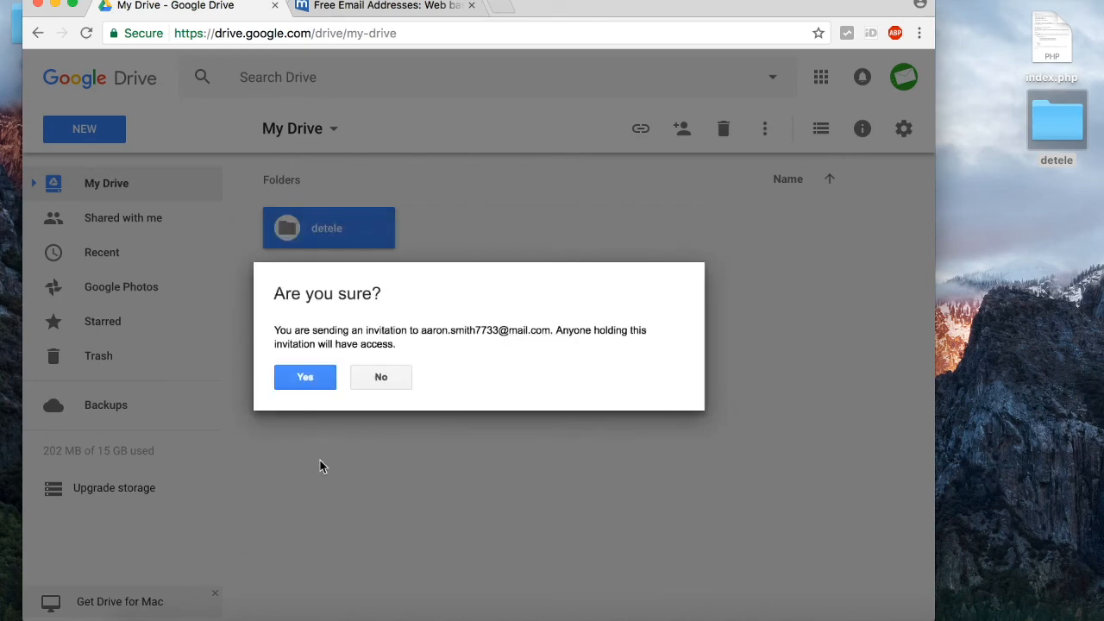
{"action": "left_click", "coordinate": [304, 376]}
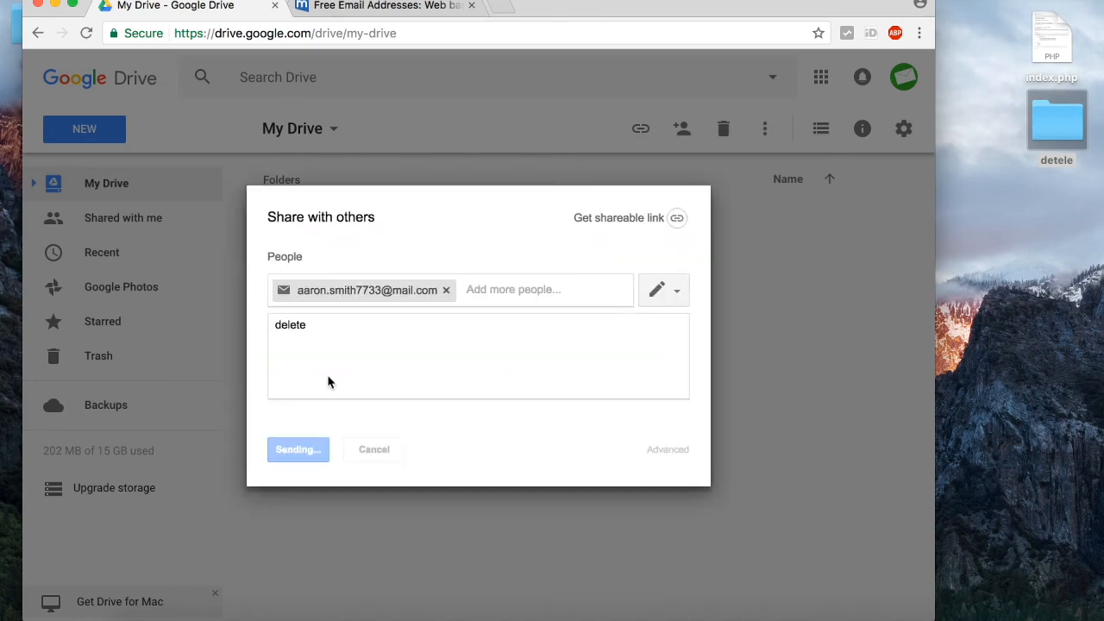
{"action": "left_click", "coordinate": [298, 449]}
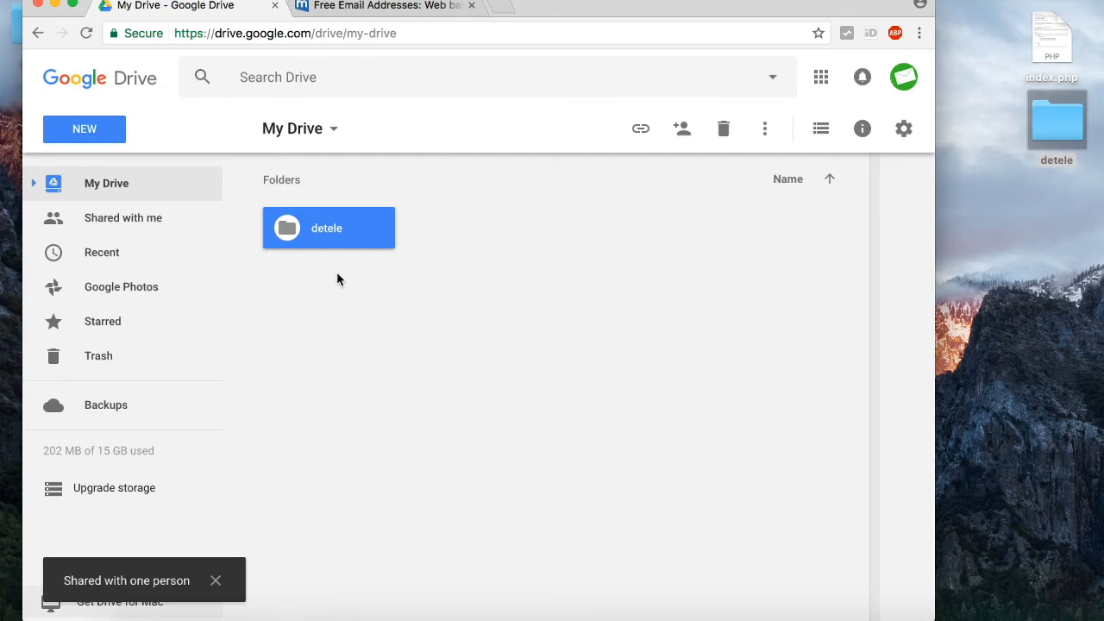
{"action": "left_click", "coordinate": [383, 6]}
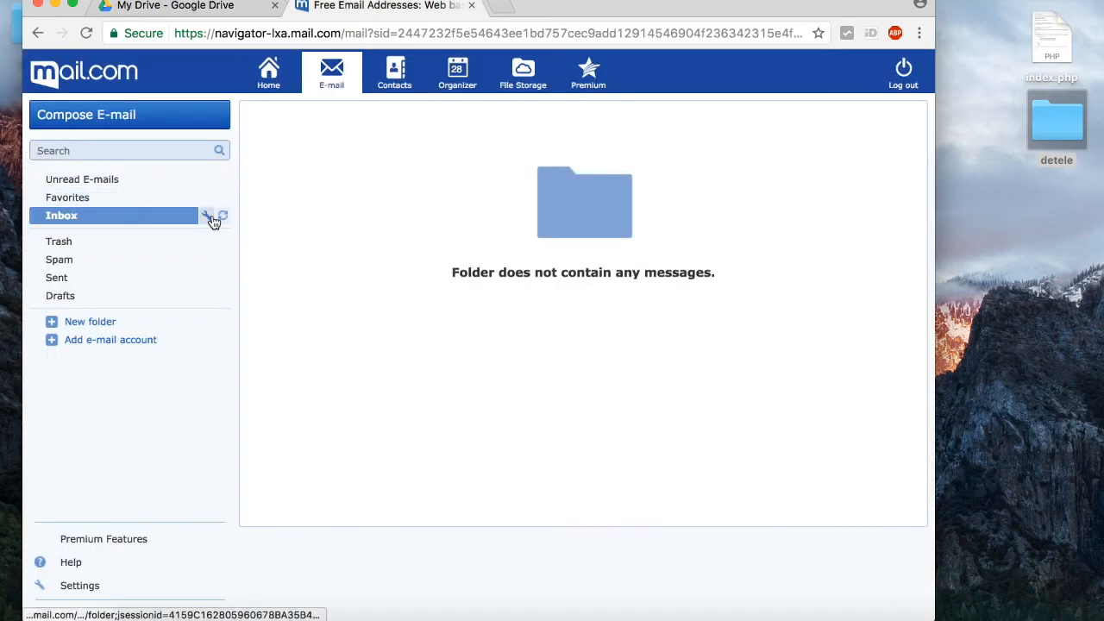
Refresh the mail.com inbox, open the detele invitation, and accept the shared folder
{"action": "left_click", "coordinate": [207, 215]}
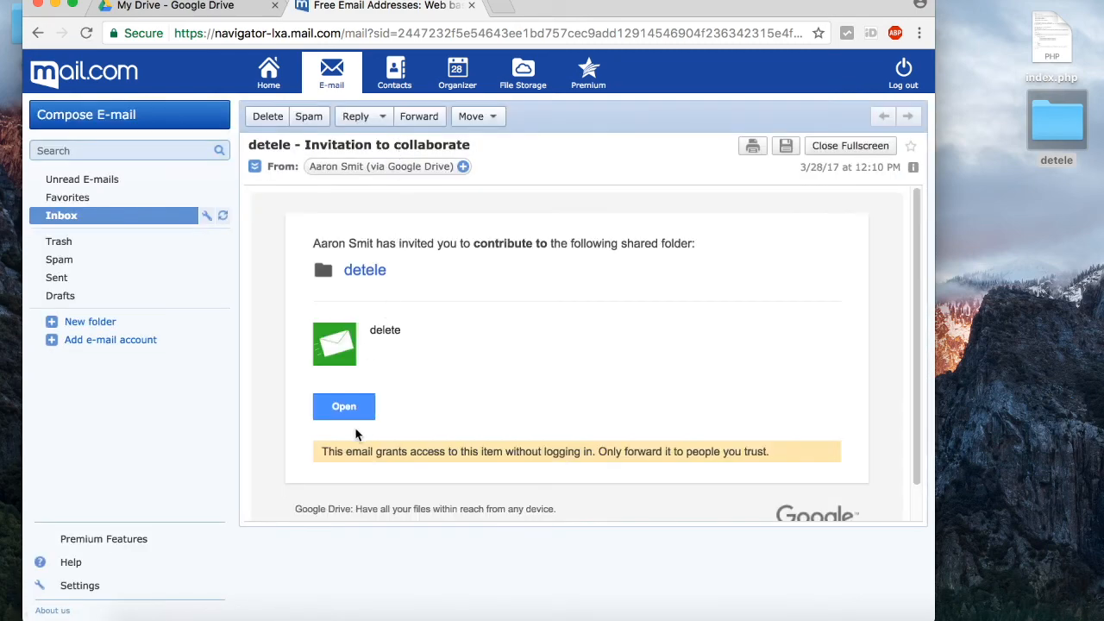
{"action": "left_click", "coordinate": [343, 406]}
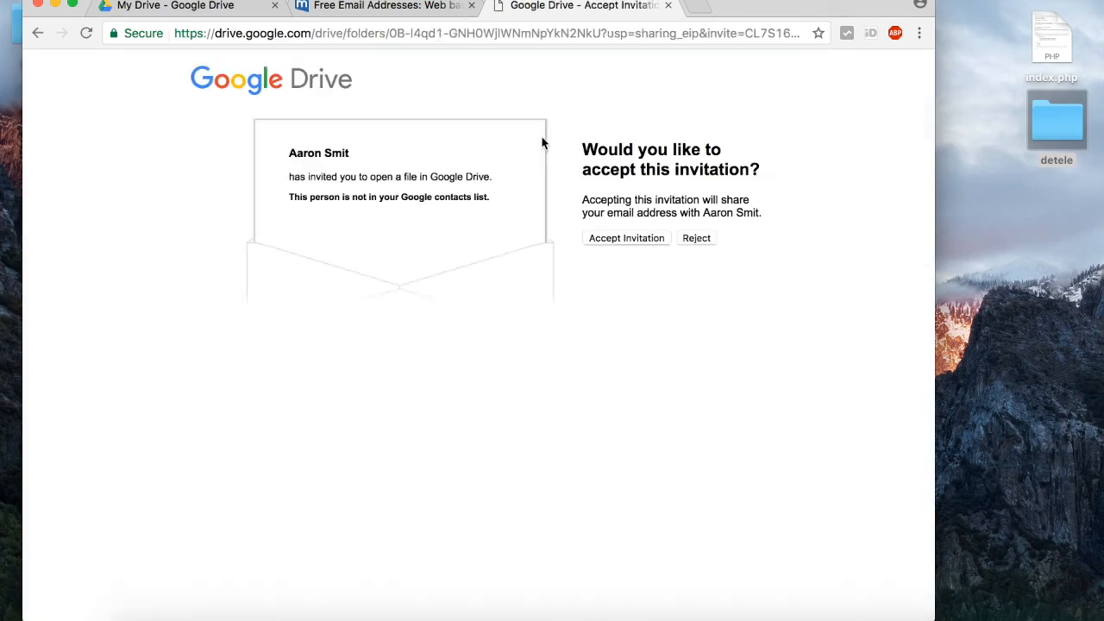
{"action": "left_click", "coordinate": [625, 238]}
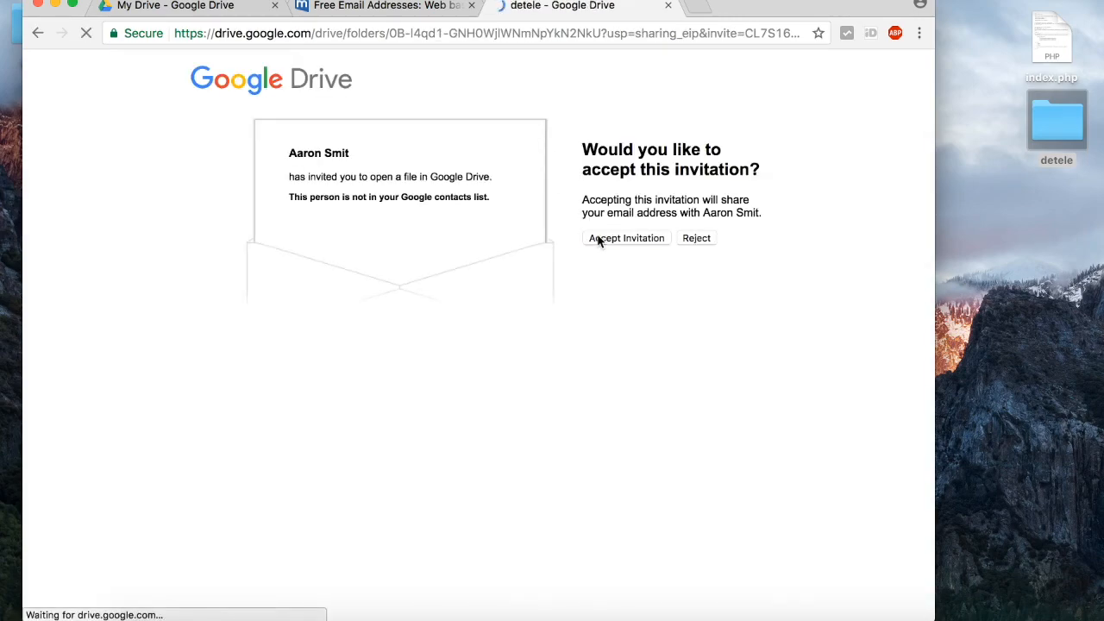
{"action": "left_click", "coordinate": [625, 238]}
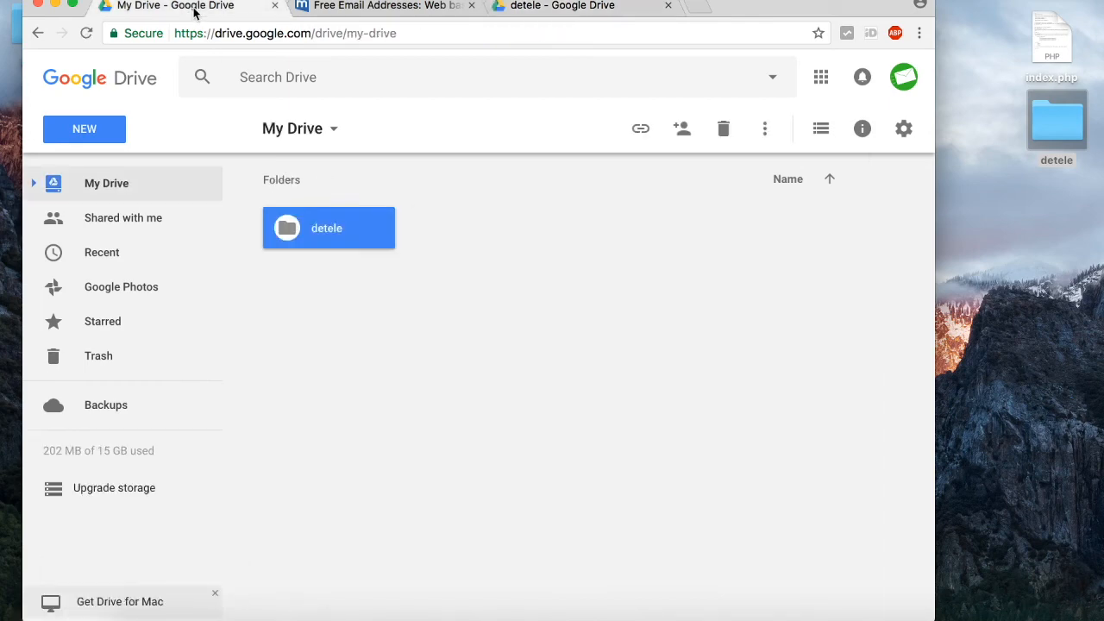
Remove upload.jpg from the shared detele folder
{"action": "double_click", "coordinate": [328, 227]}
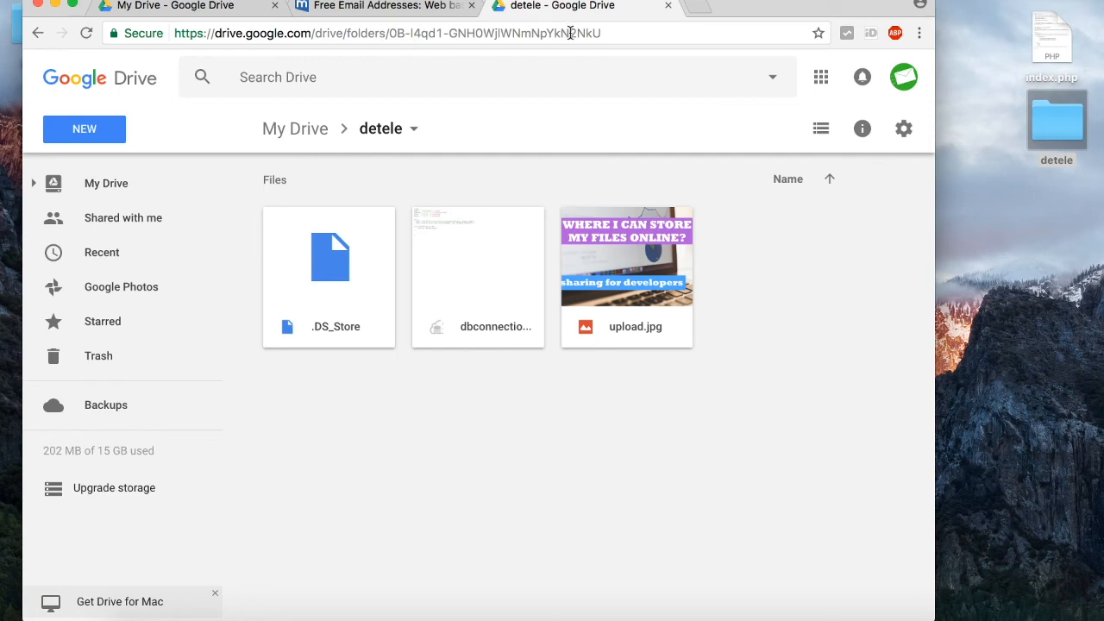
{"action": "right_click", "coordinate": [328, 228]}
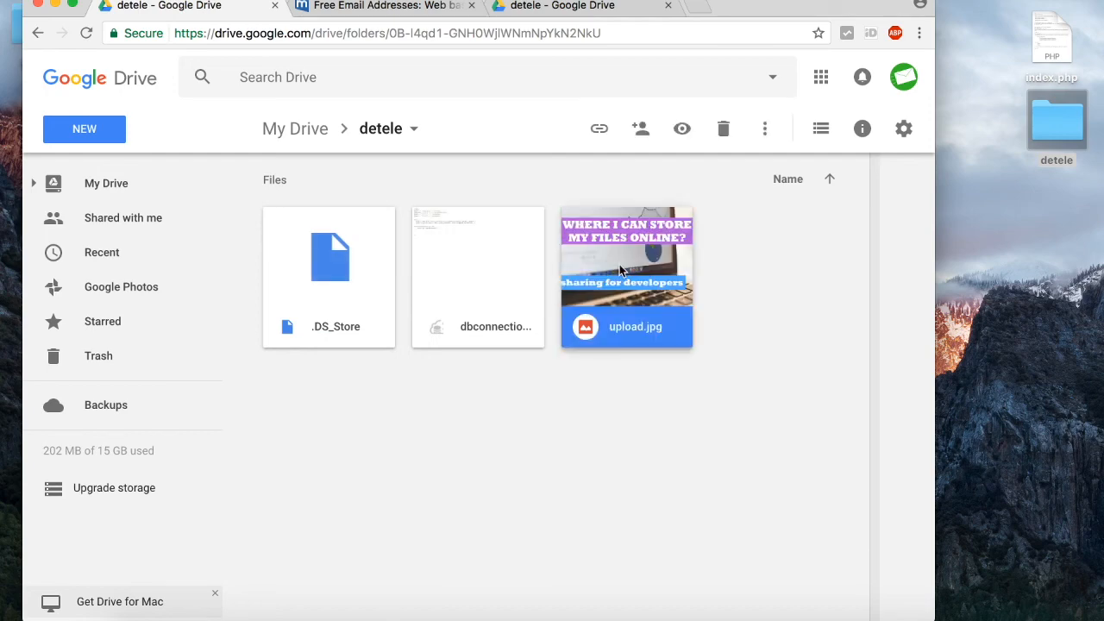
{"action": "right_click", "coordinate": [626, 276]}
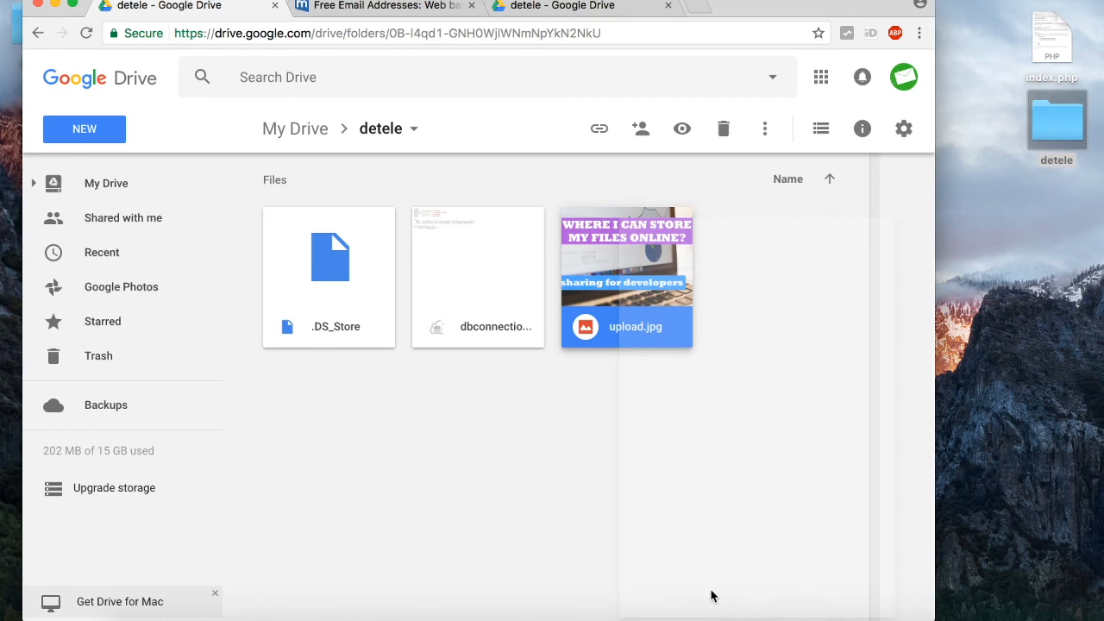
{"action": "left_click", "coordinate": [733, 394]}
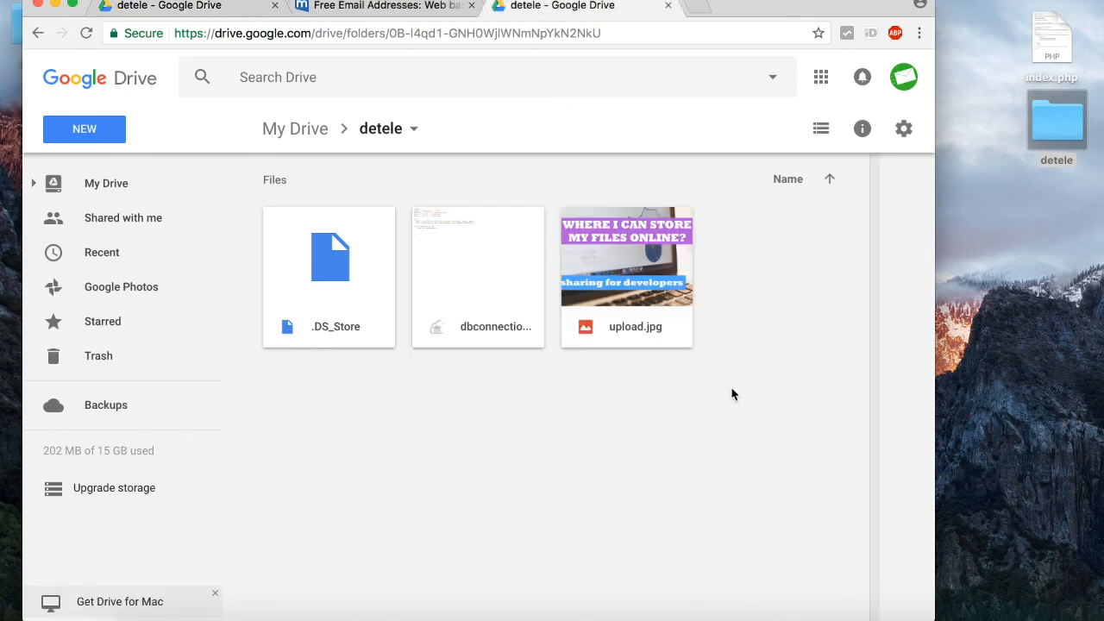
{"action": "mouse_move", "coordinate": [134, 101]}
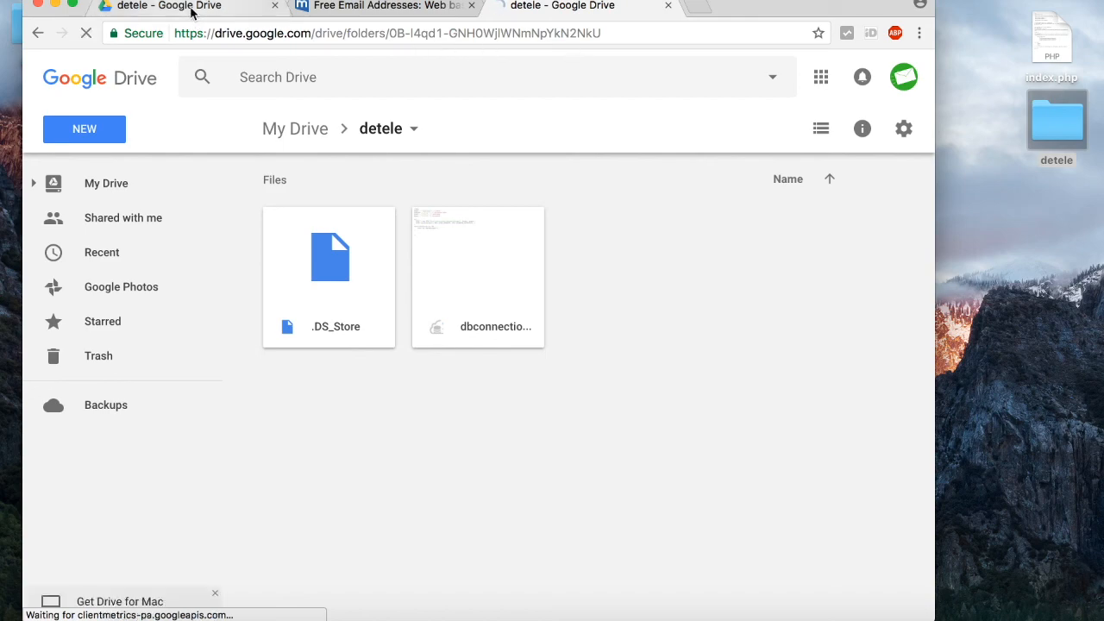
Check the detele folder's other view, then reopen the folder link from the invitation email
{"action": "left_click", "coordinate": [478, 256]}
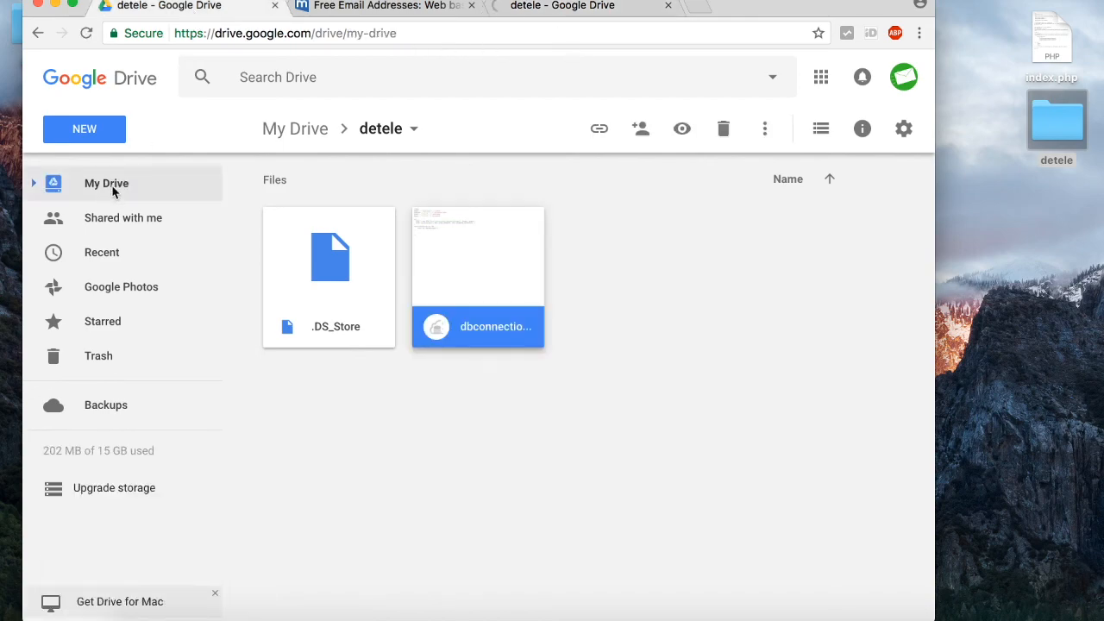
{"action": "left_click", "coordinate": [294, 128]}
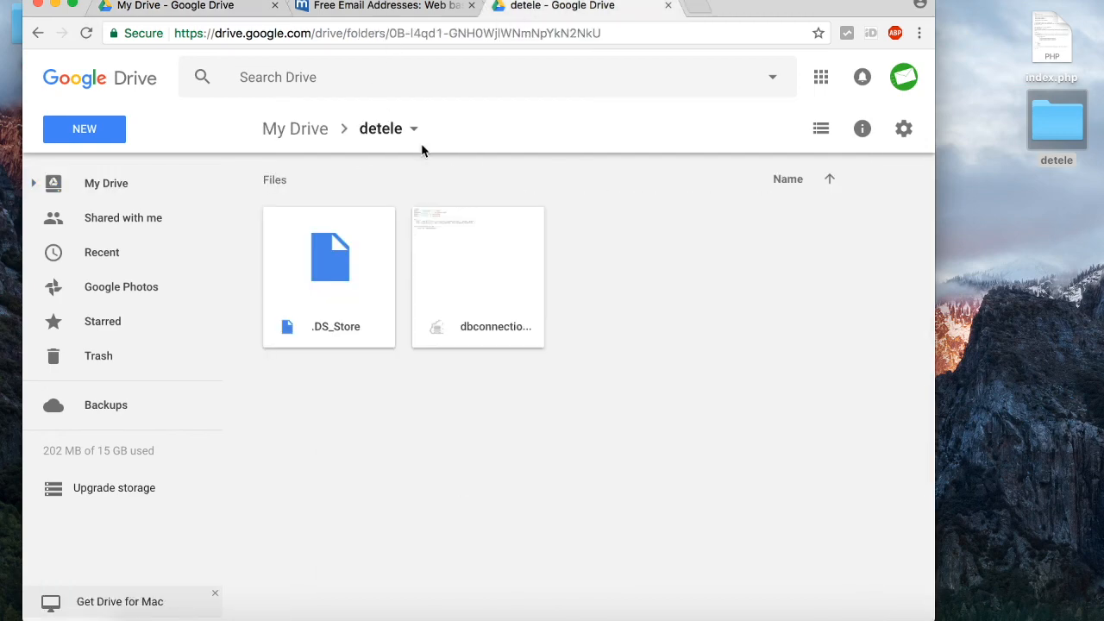
{"action": "left_click", "coordinate": [85, 33]}
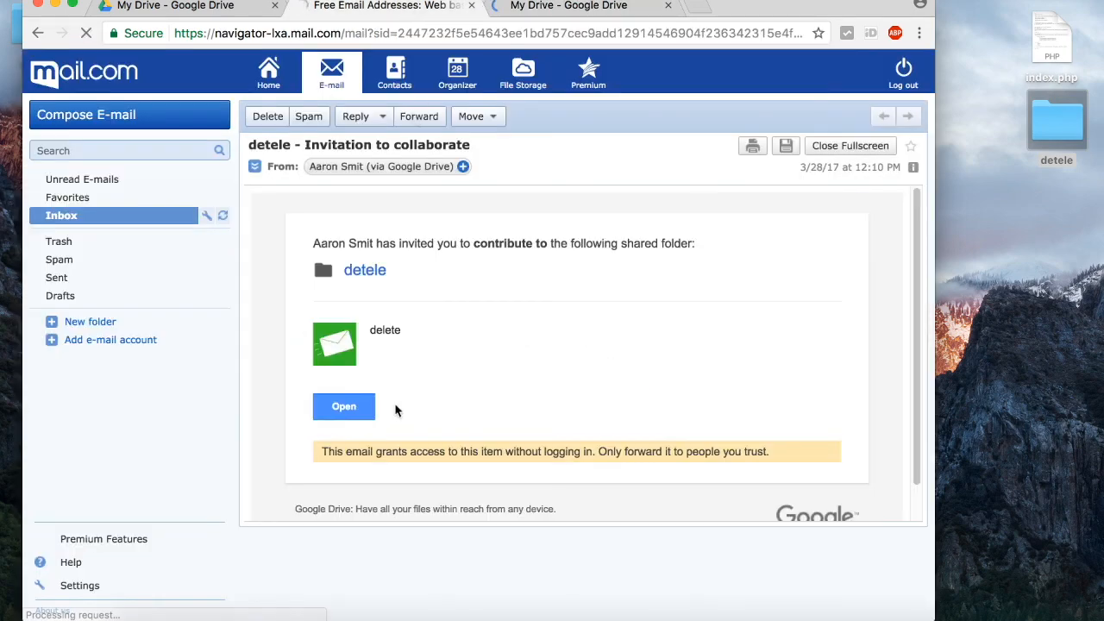
{"action": "left_click", "coordinate": [343, 406]}
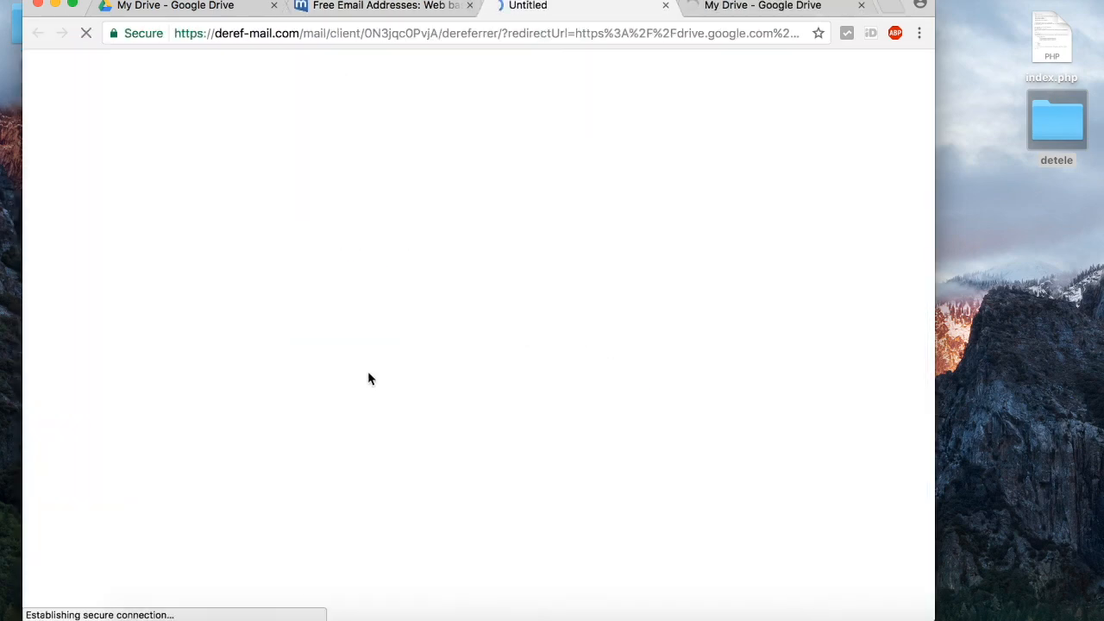